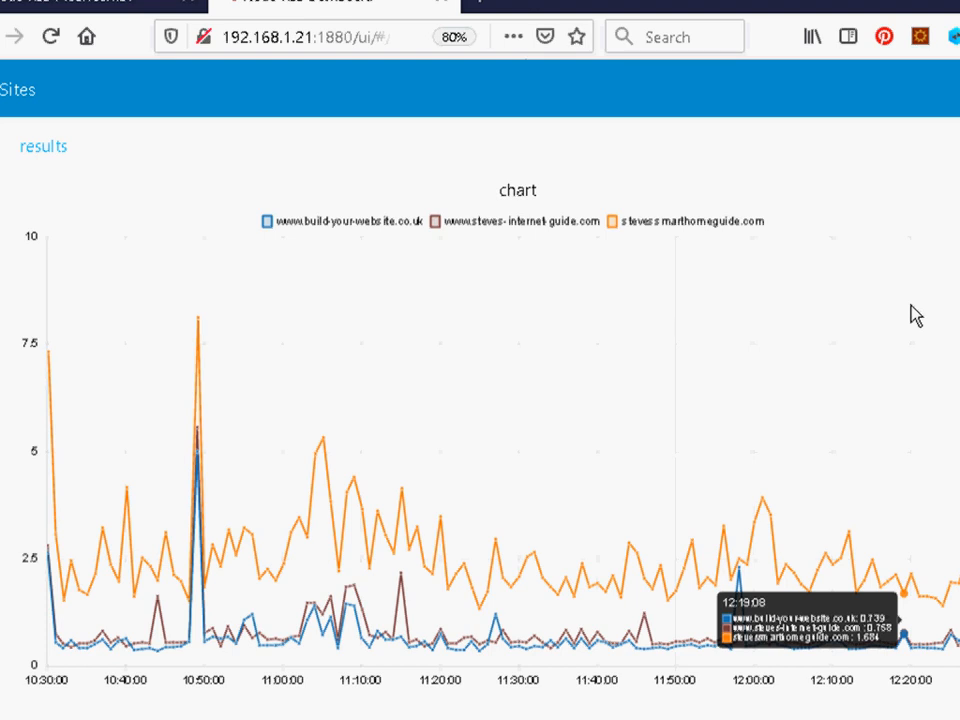
pyautogui.moveTo(656, 536)
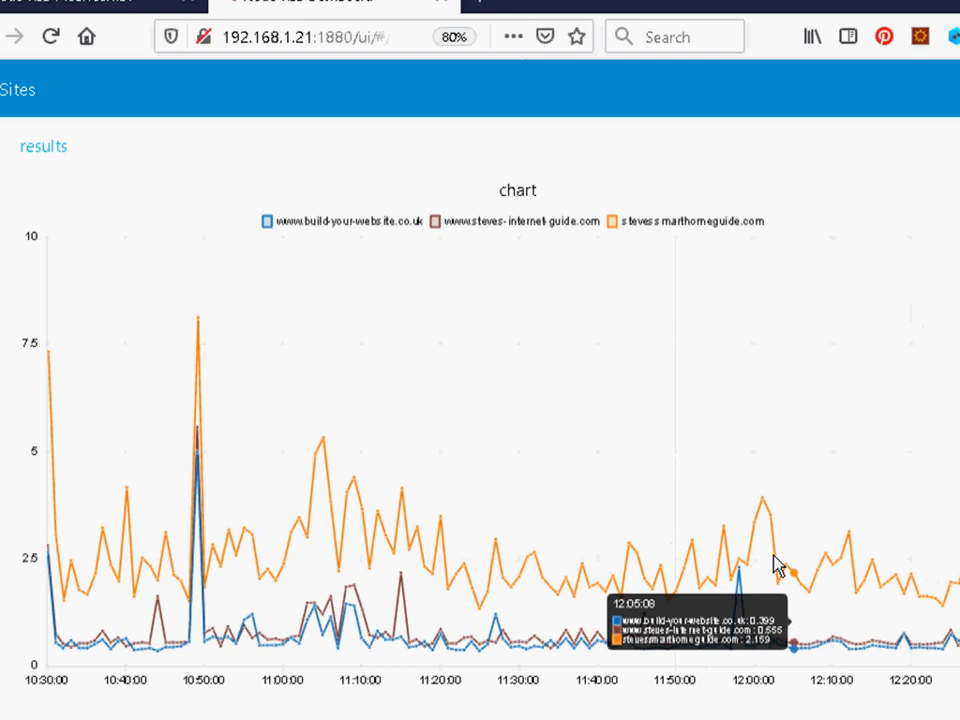
pyautogui.moveTo(708, 516)
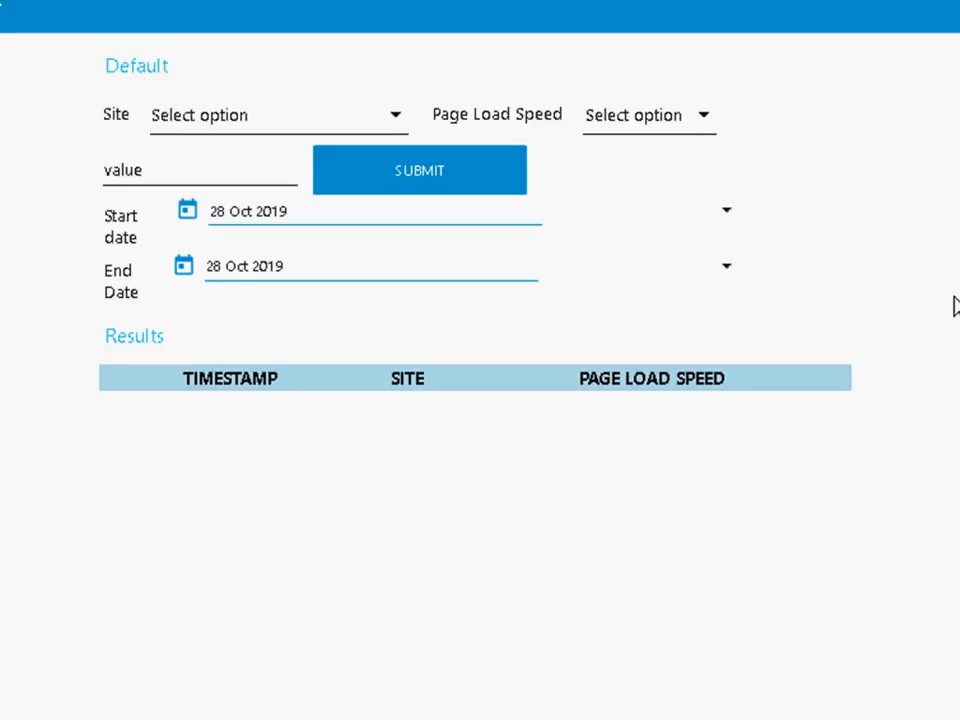
pyautogui.moveTo(62, 88)
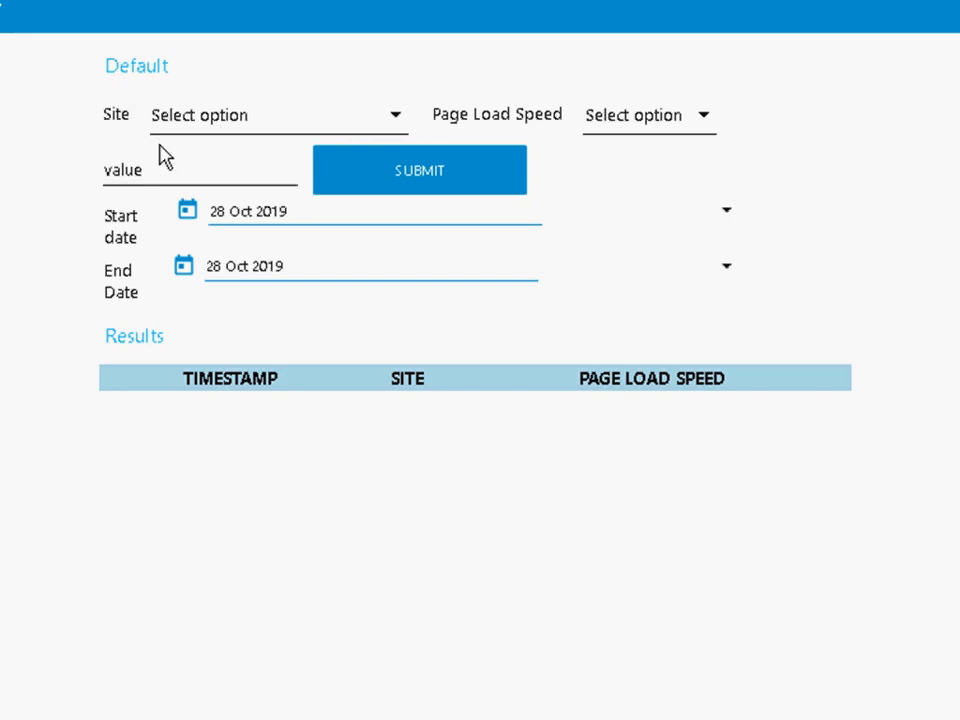
pyautogui.moveTo(204, 124)
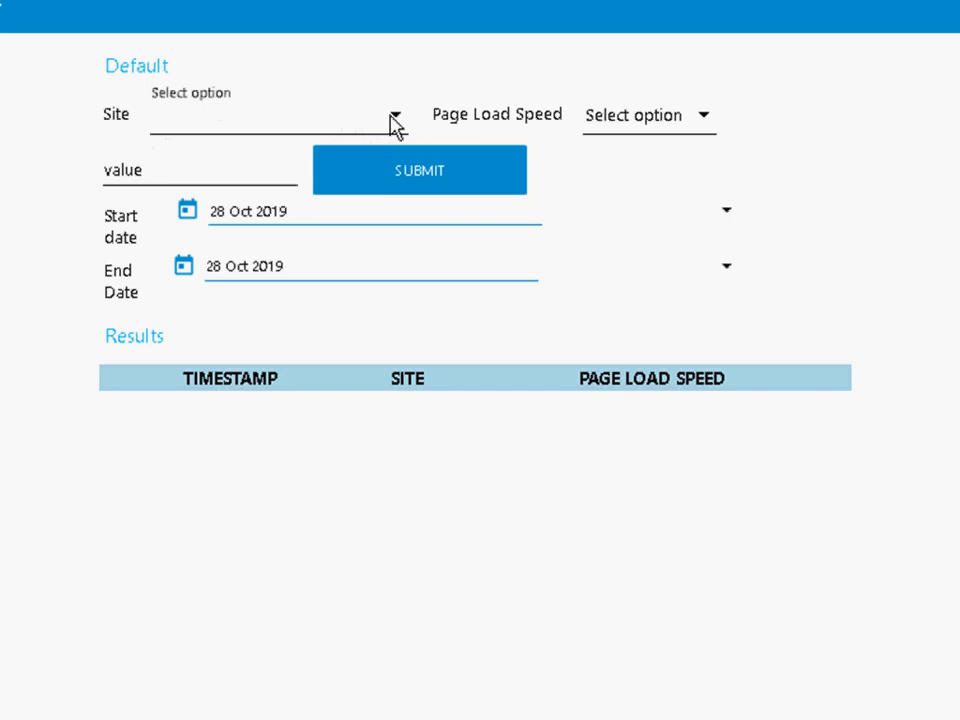
pyautogui.click(396, 118)
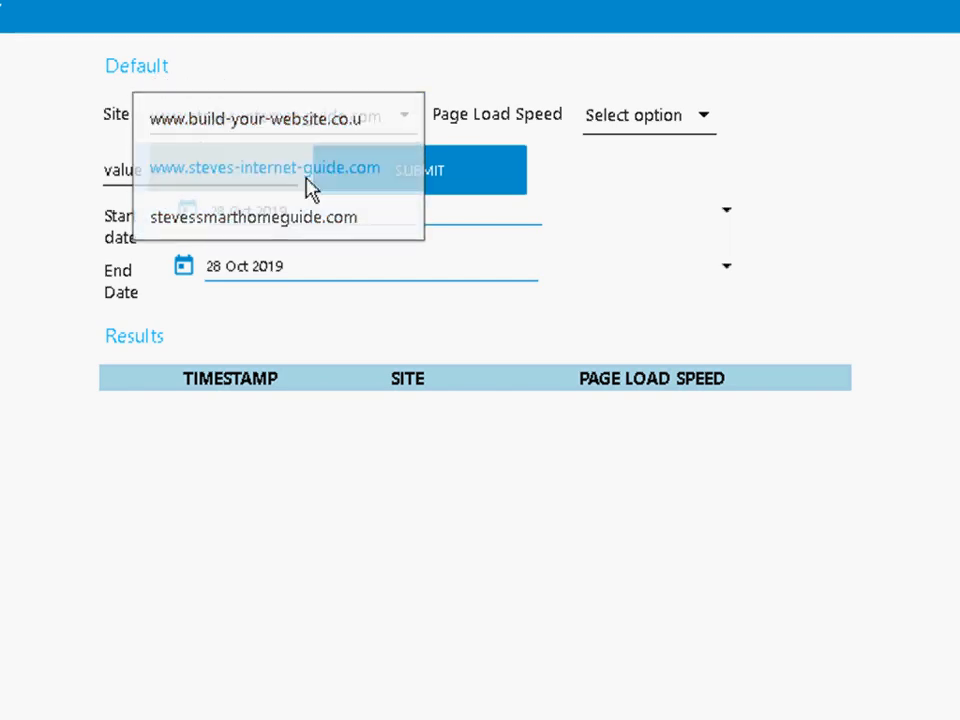
pyautogui.click(266, 168)
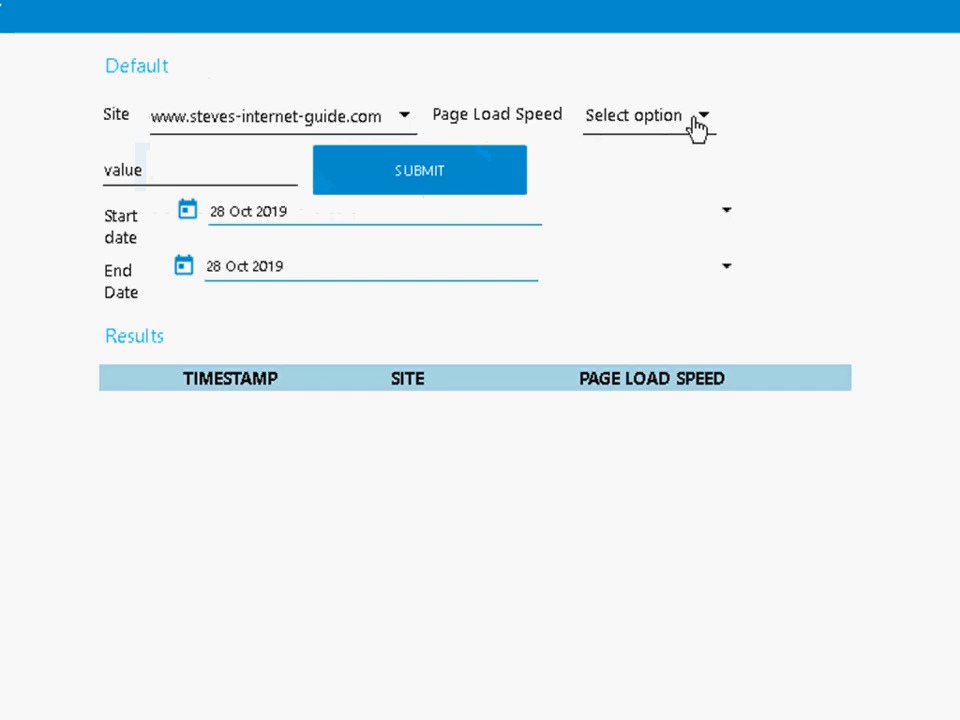
pyautogui.click(648, 114)
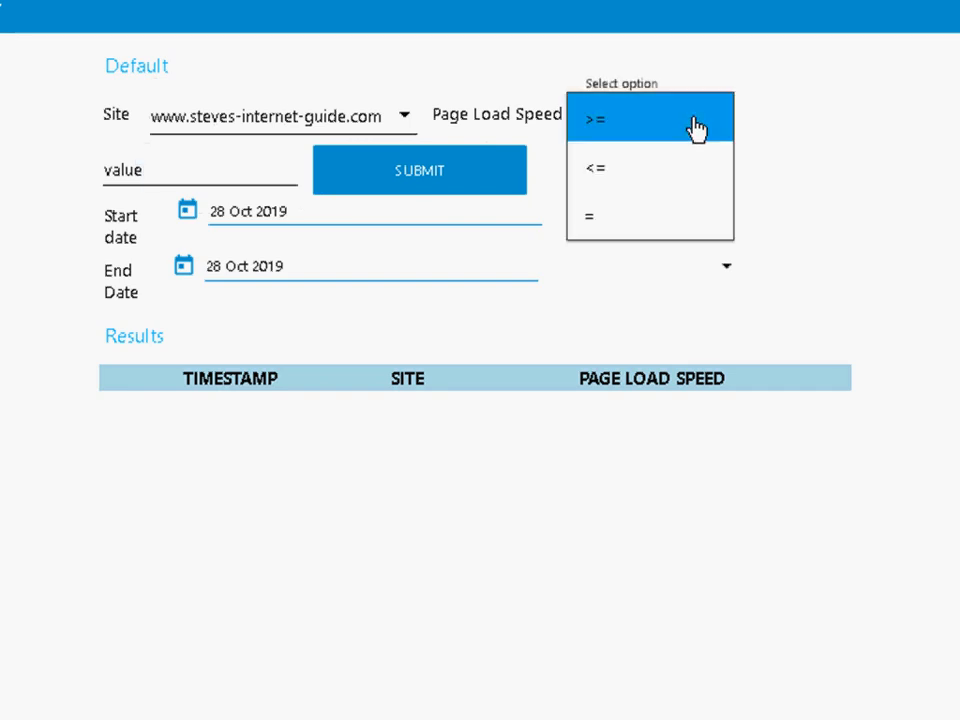
pyautogui.moveTo(670, 132)
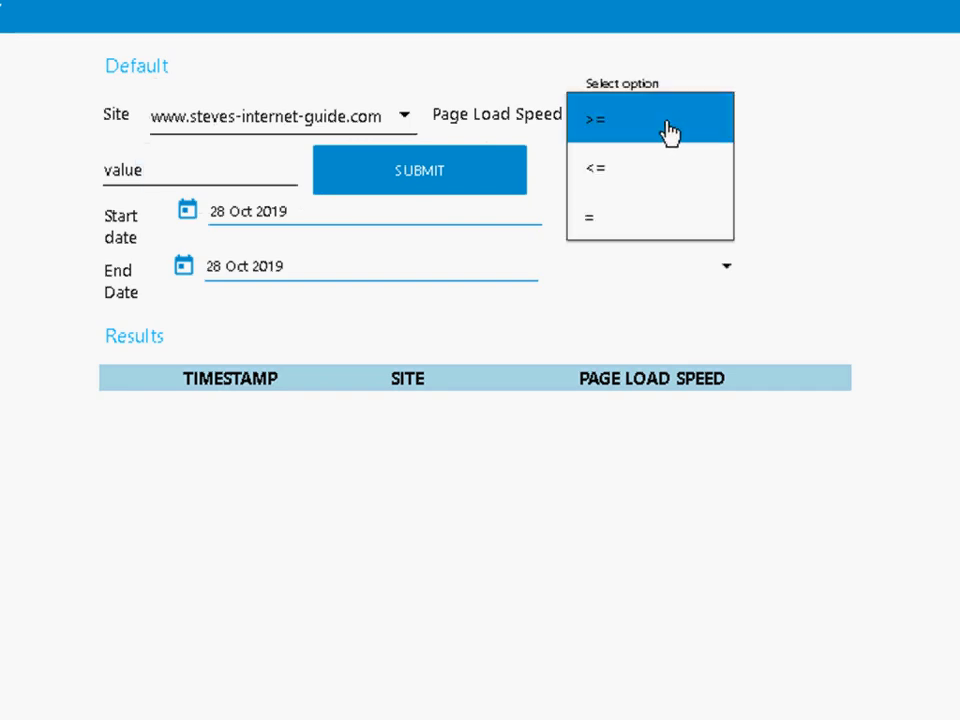
pyautogui.click(600, 120)
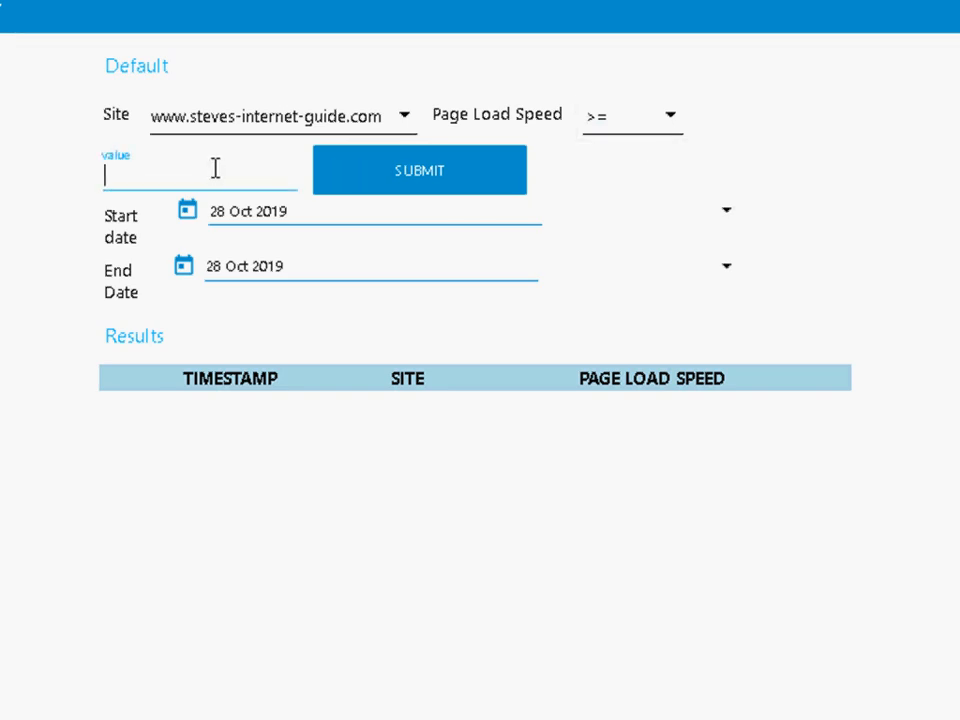
pyautogui.write('5')
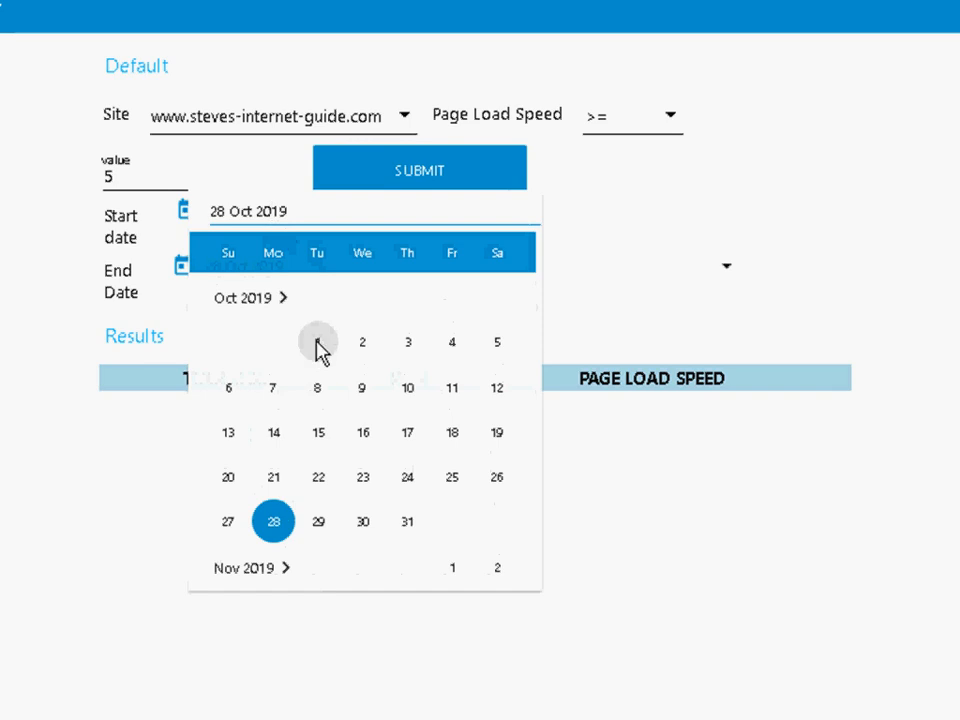
pyautogui.click(318, 340)
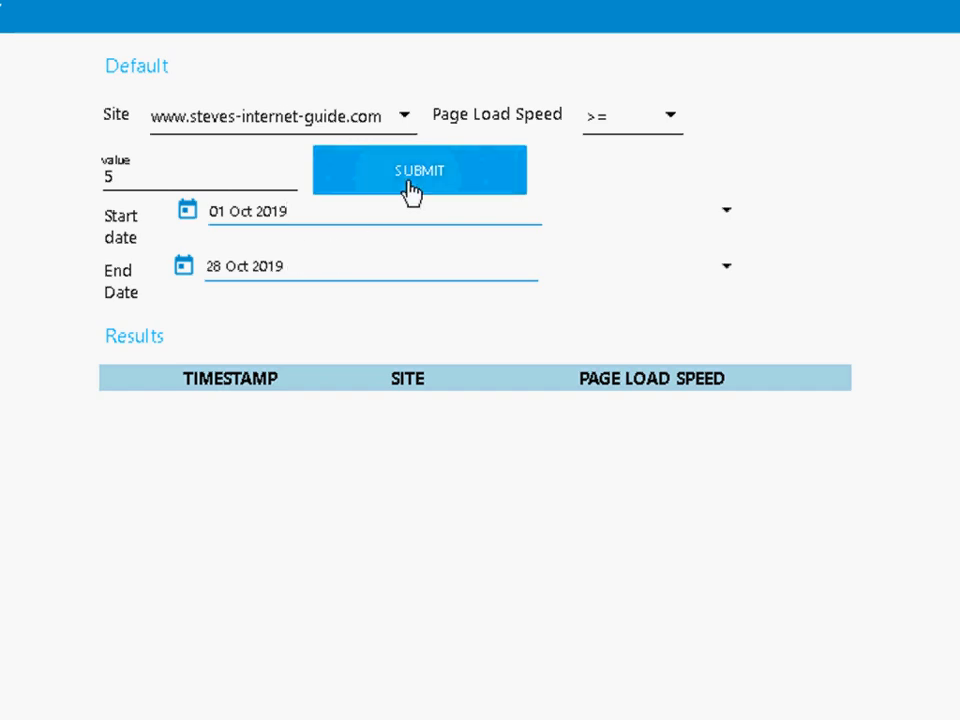
# Submit the query and review the results rows with load speeds at or above 5.
pyautogui.click(420, 170)
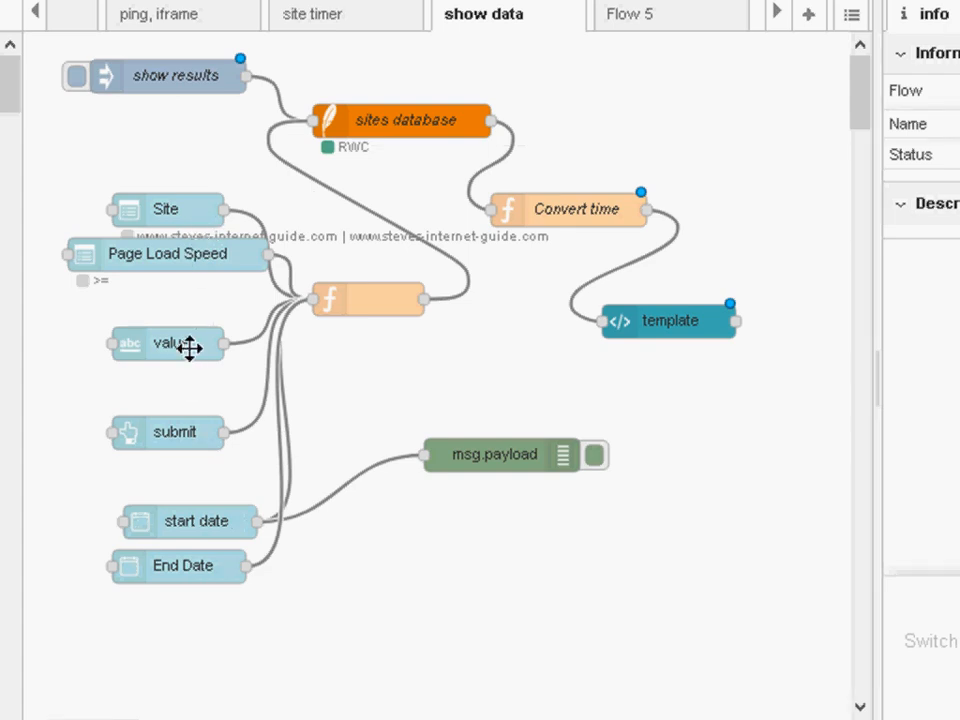
pyautogui.moveTo(196, 292)
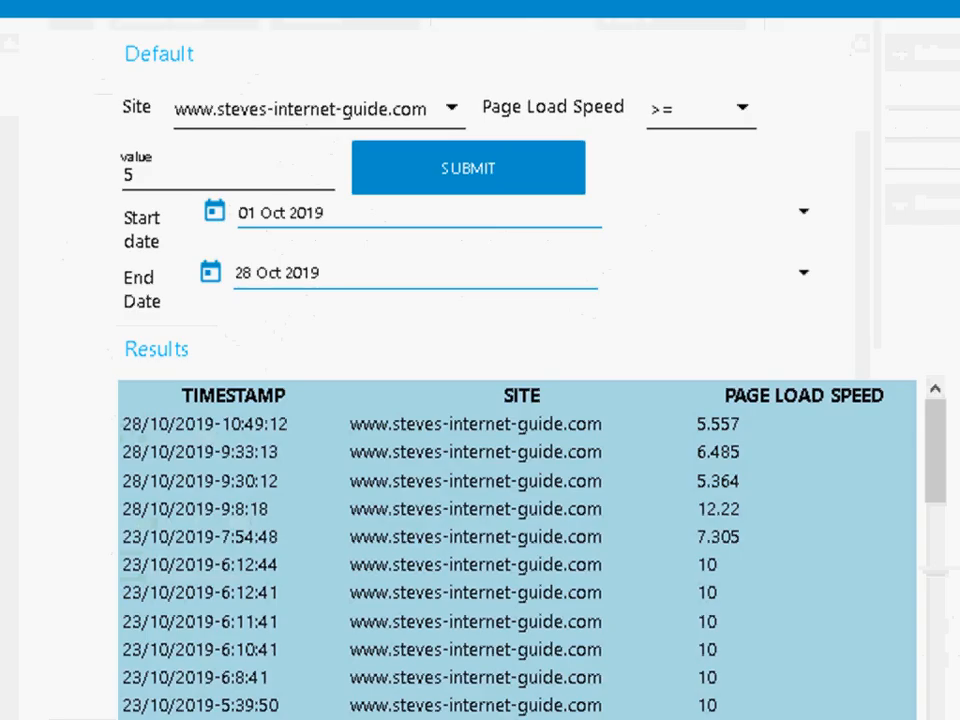
pyautogui.moveTo(384, 120)
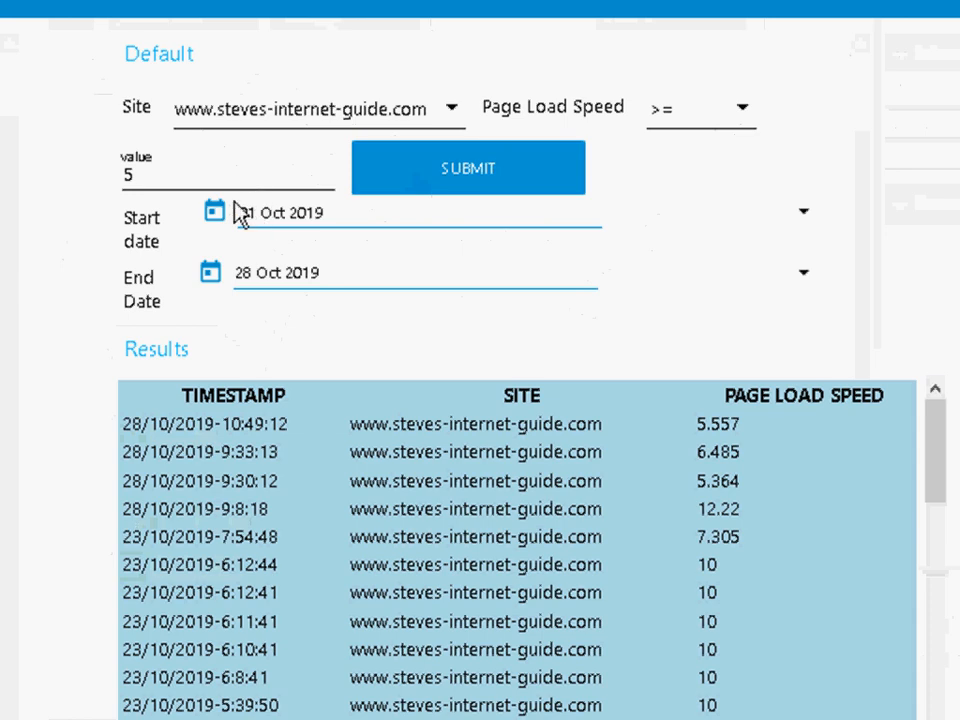
pyautogui.click(328, 212)
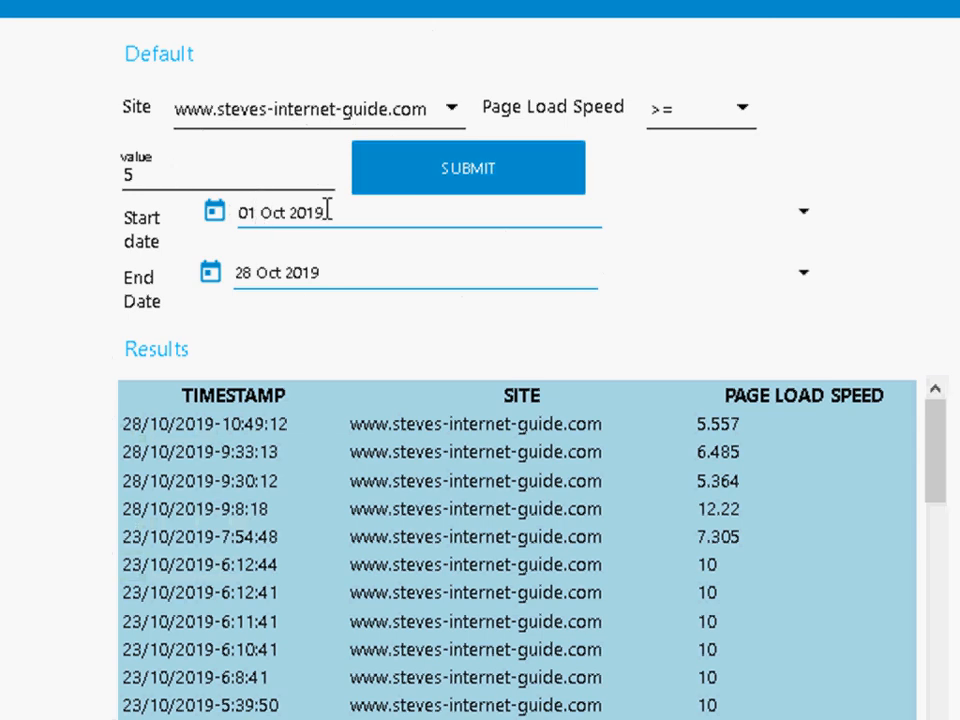
pyautogui.click(212, 210)
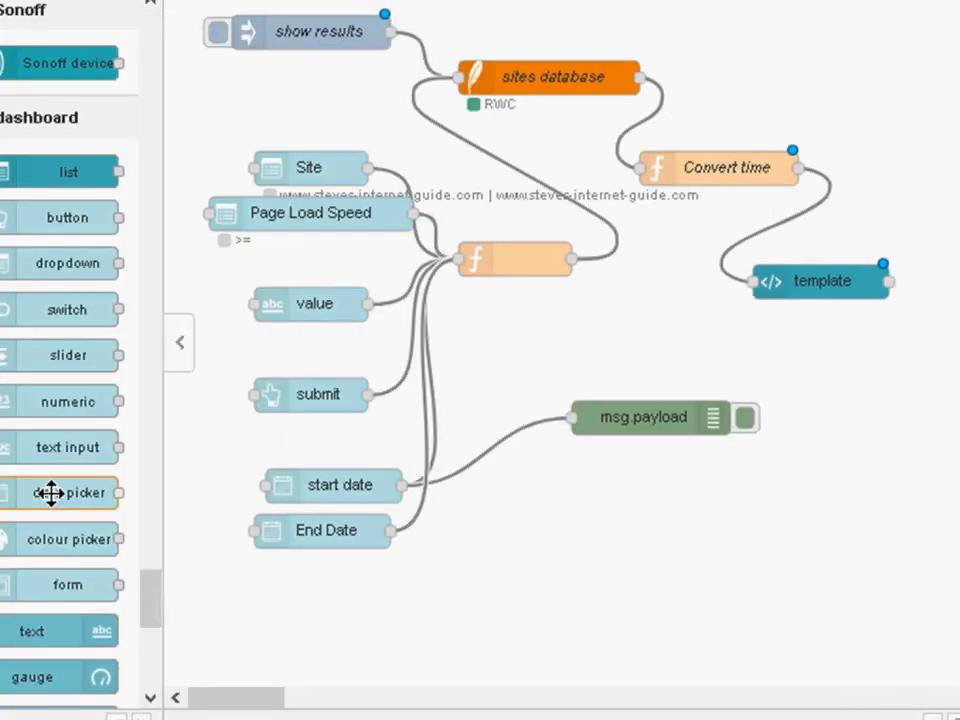
pyautogui.moveTo(68, 492)
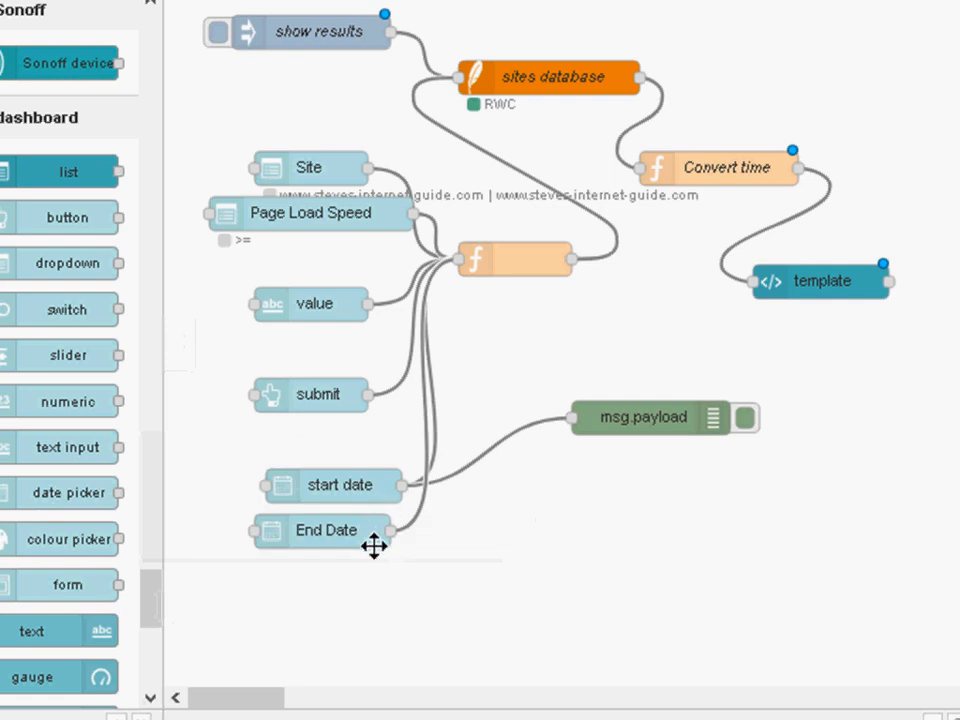
pyautogui.moveTo(324, 232)
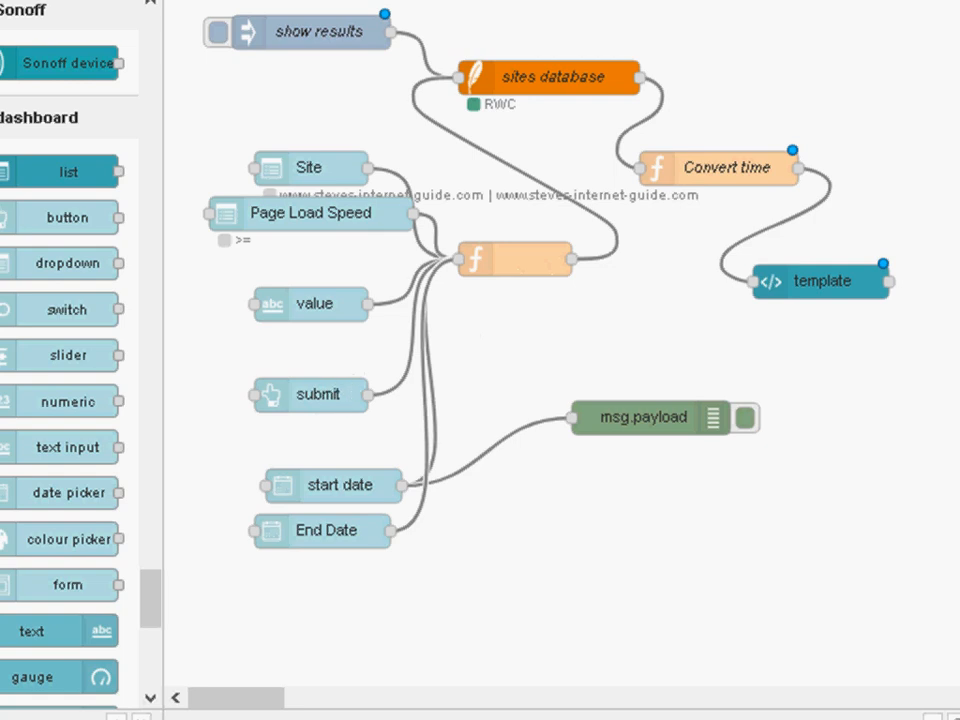
# Switch back to the Node-RED editor showing the show data flow.
pyautogui.click(616, 124)
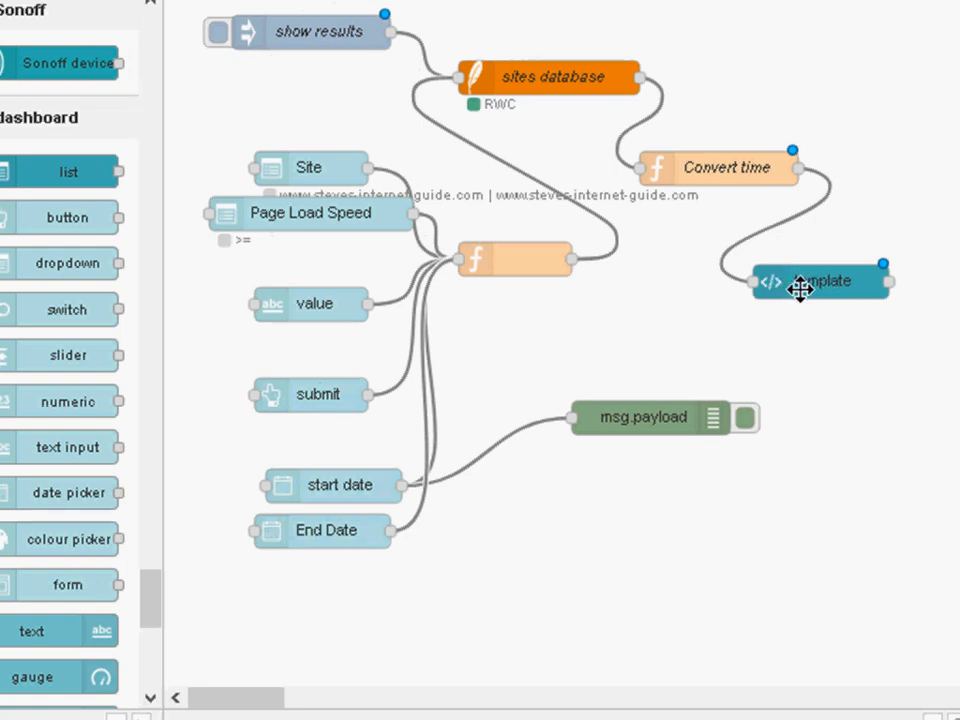
pyautogui.moveTo(506, 148)
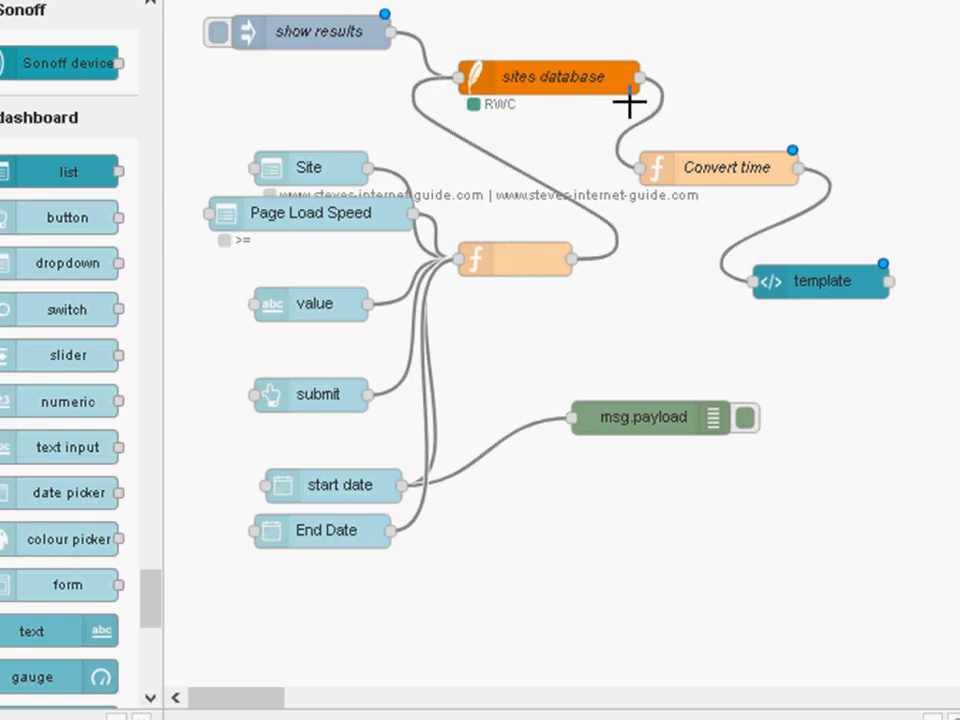
pyautogui.moveTo(716, 180)
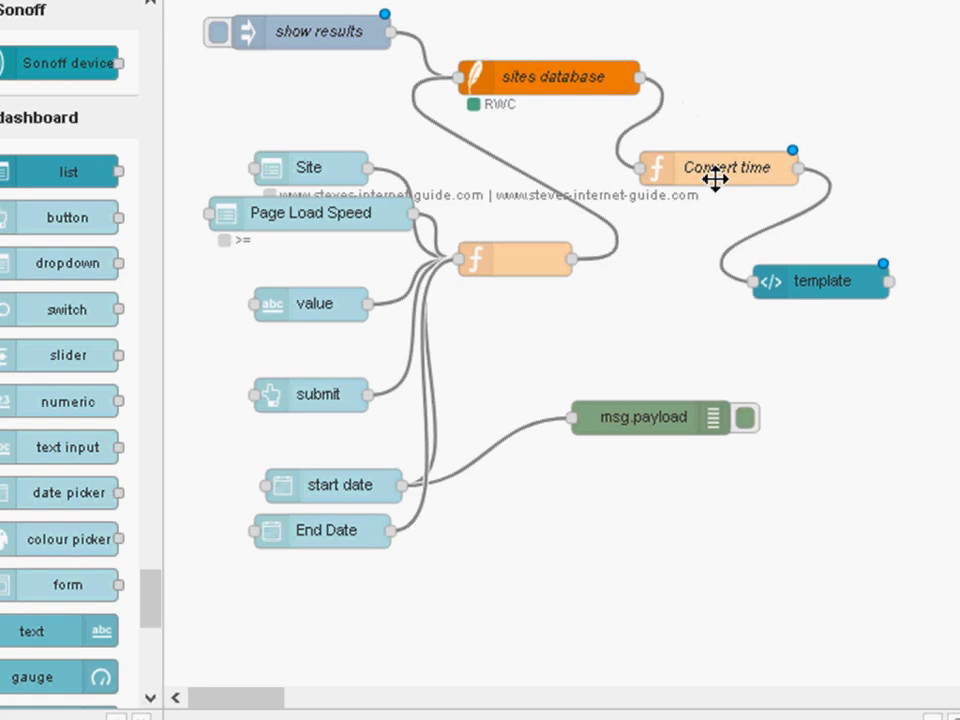
pyautogui.moveTo(716, 178)
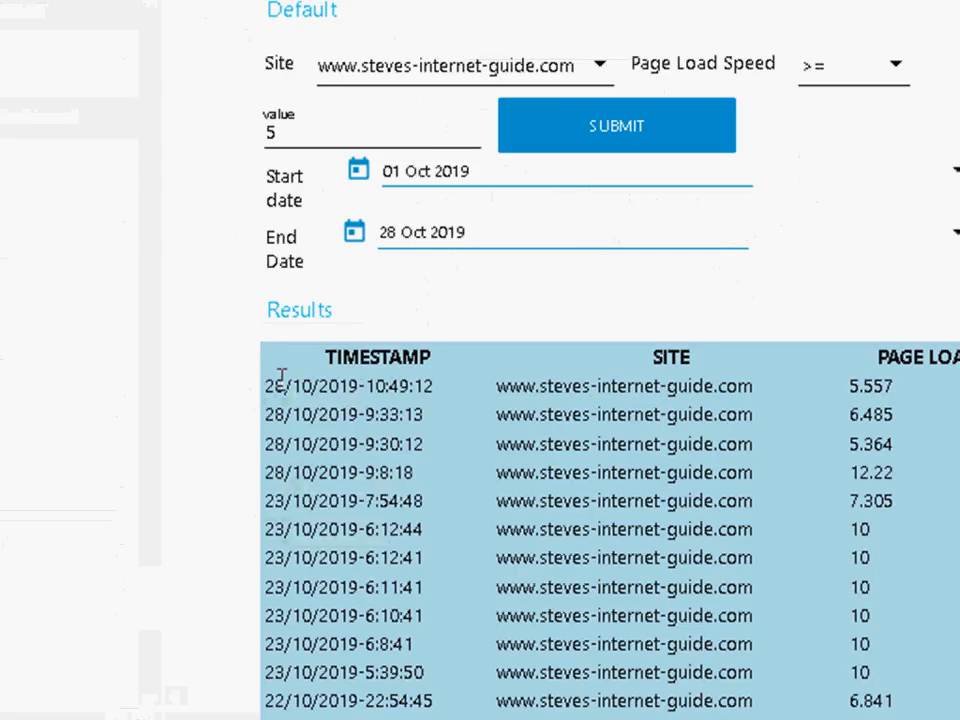
pyautogui.moveTo(430, 396)
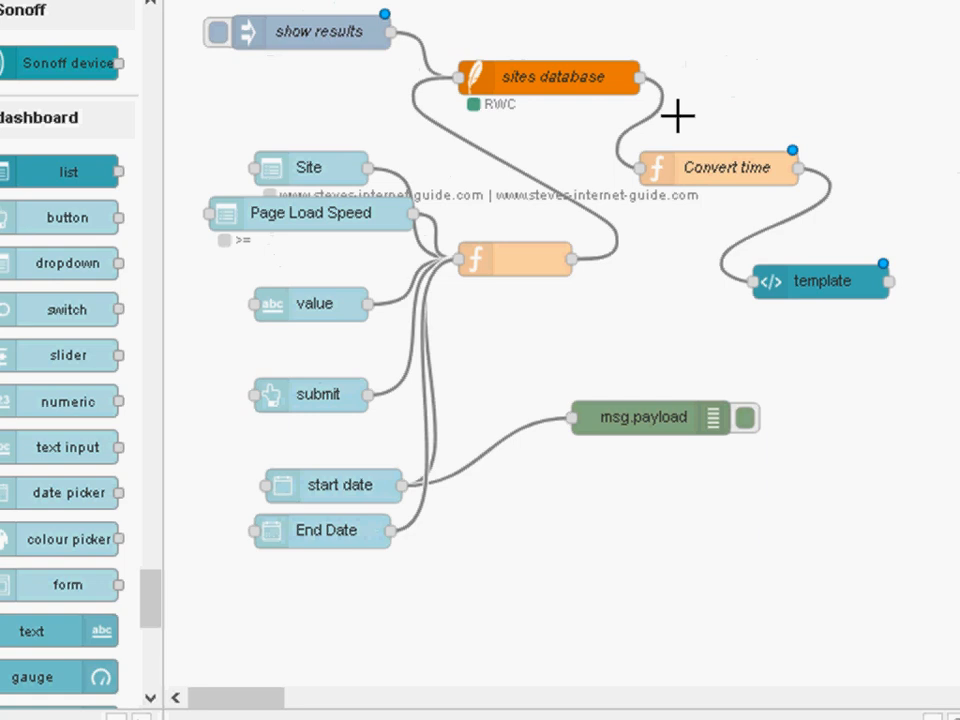
pyautogui.moveTo(856, 288)
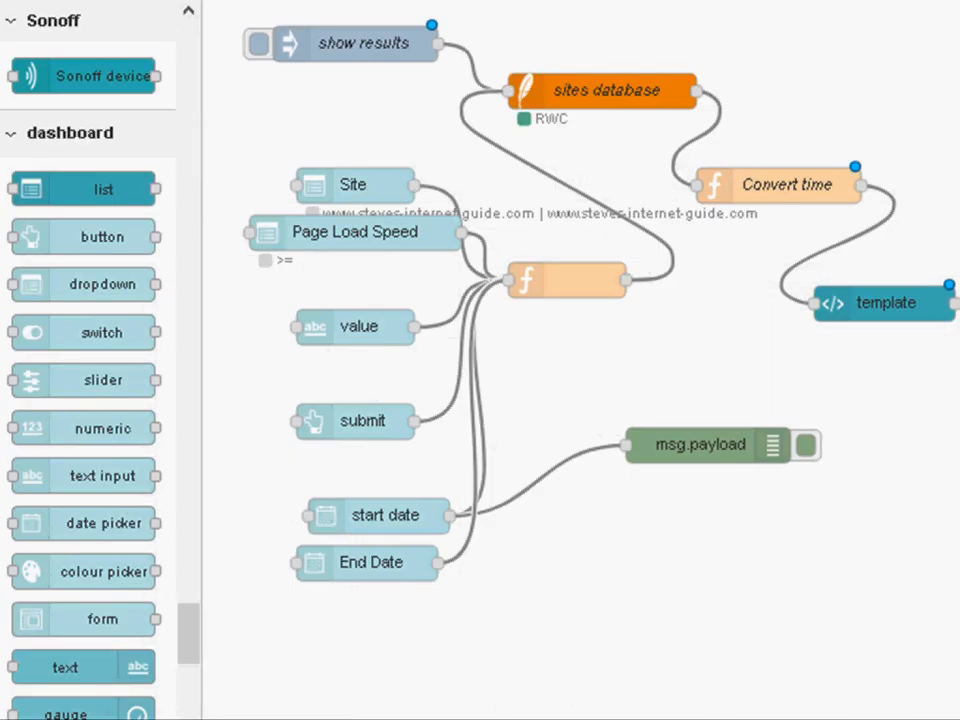
pyautogui.moveTo(380, 190)
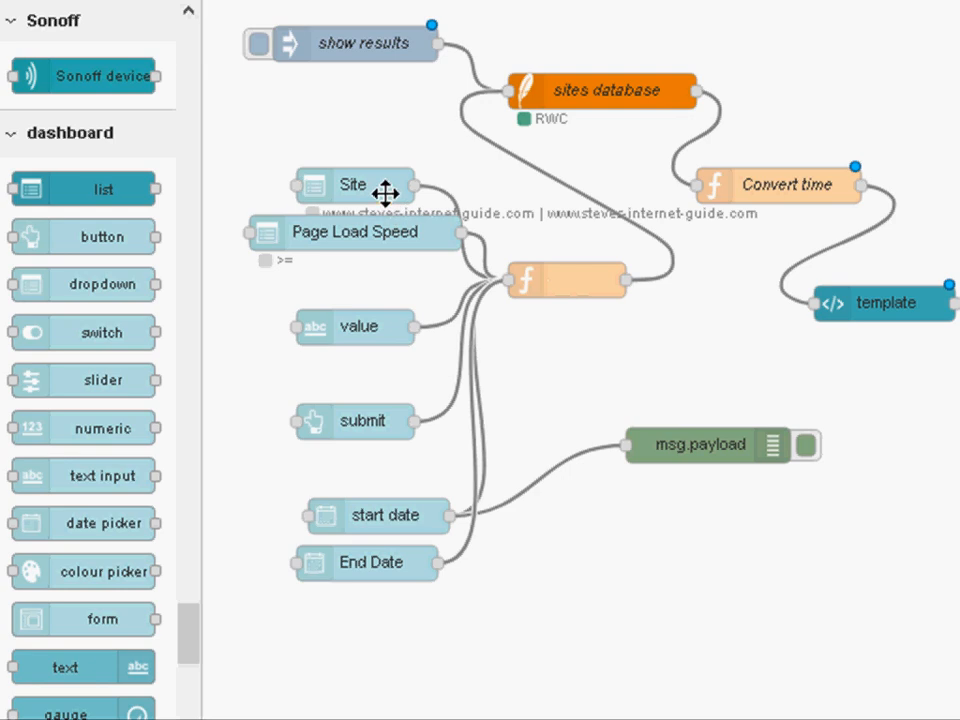
pyautogui.doubleClick(352, 184)
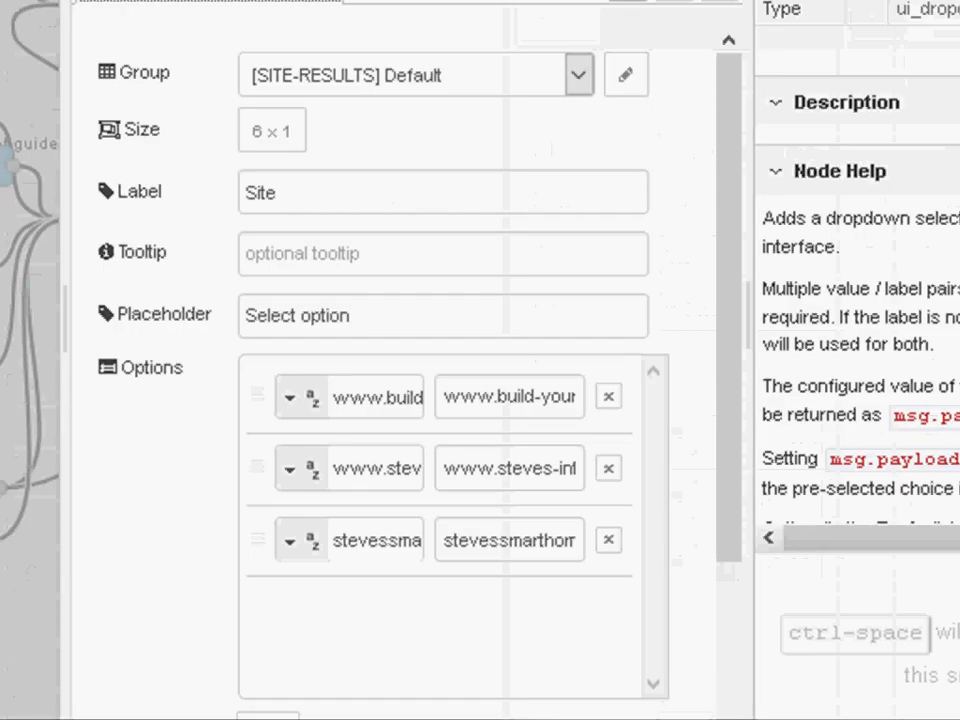
pyautogui.moveTo(544, 364)
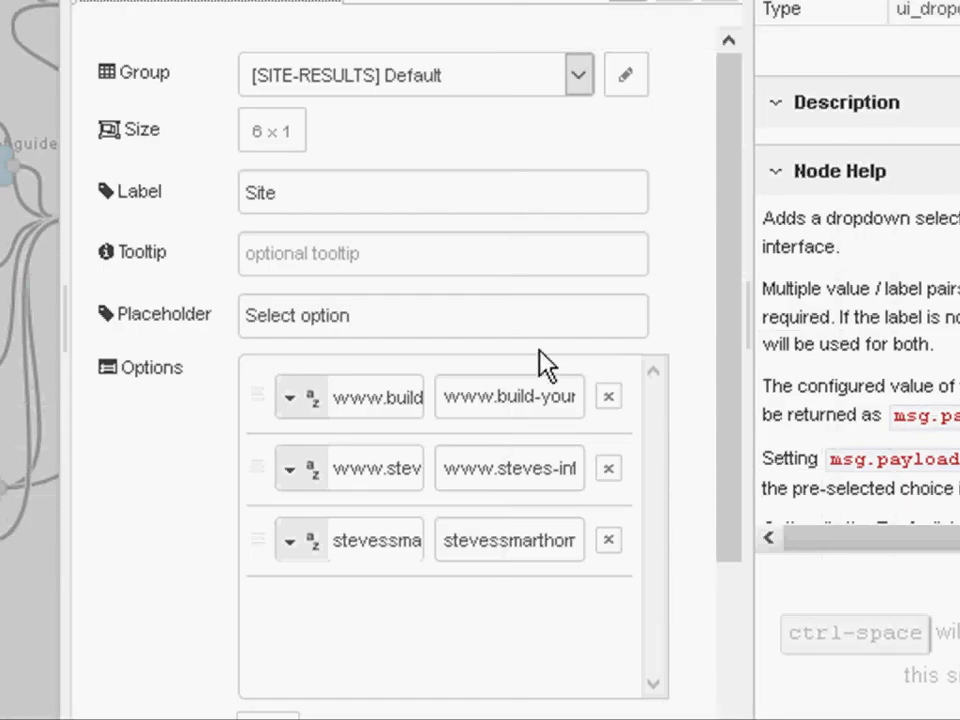
pyautogui.scroll(-3)
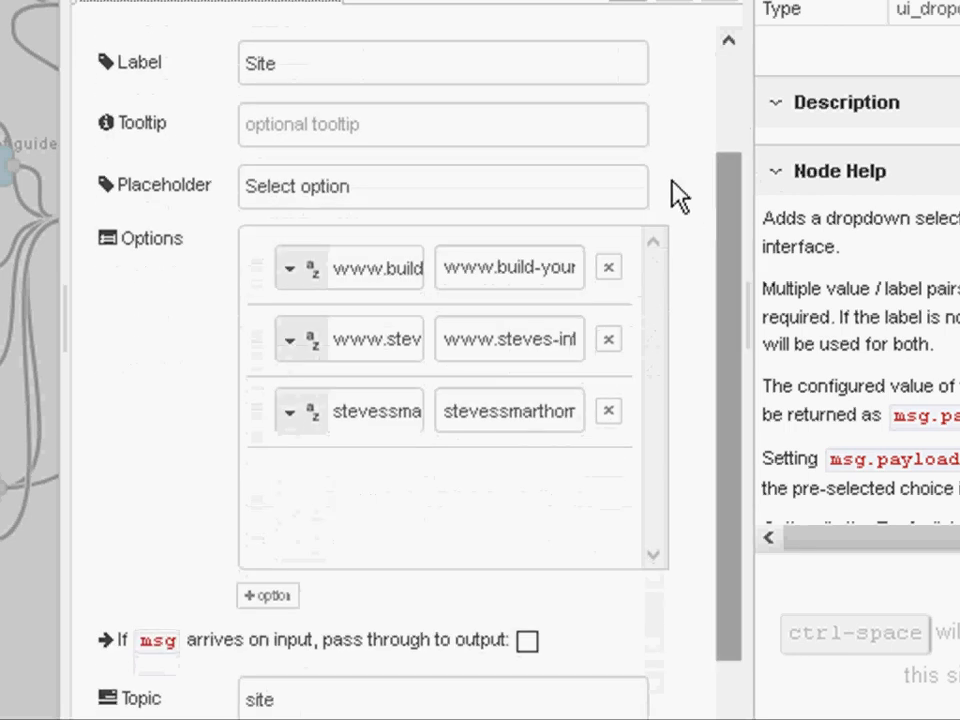
pyautogui.scroll(-3)
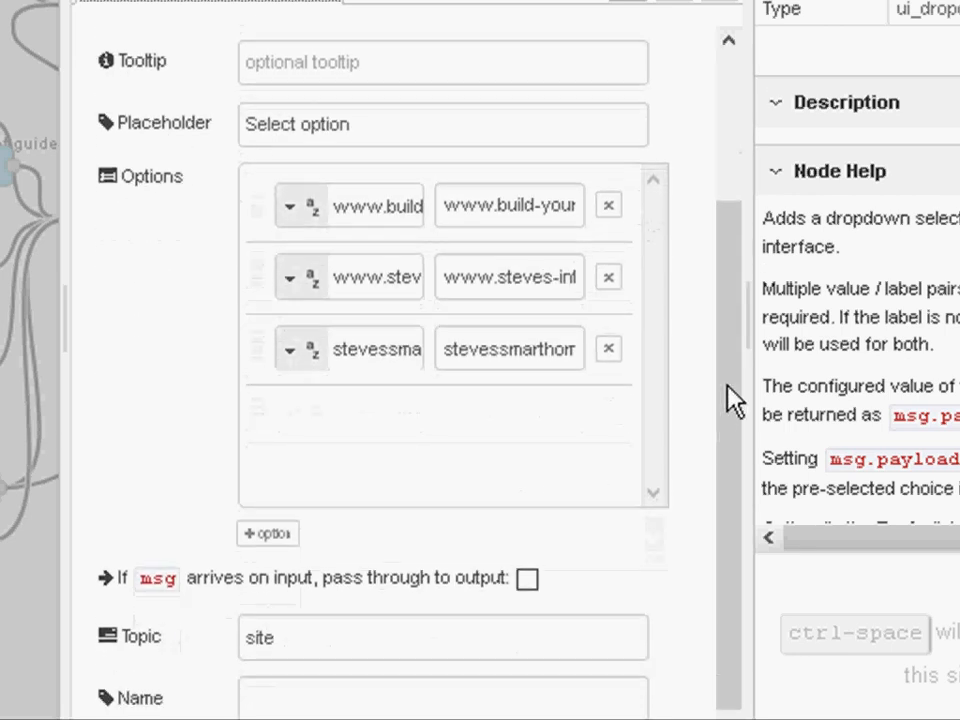
pyautogui.moveTo(310, 272)
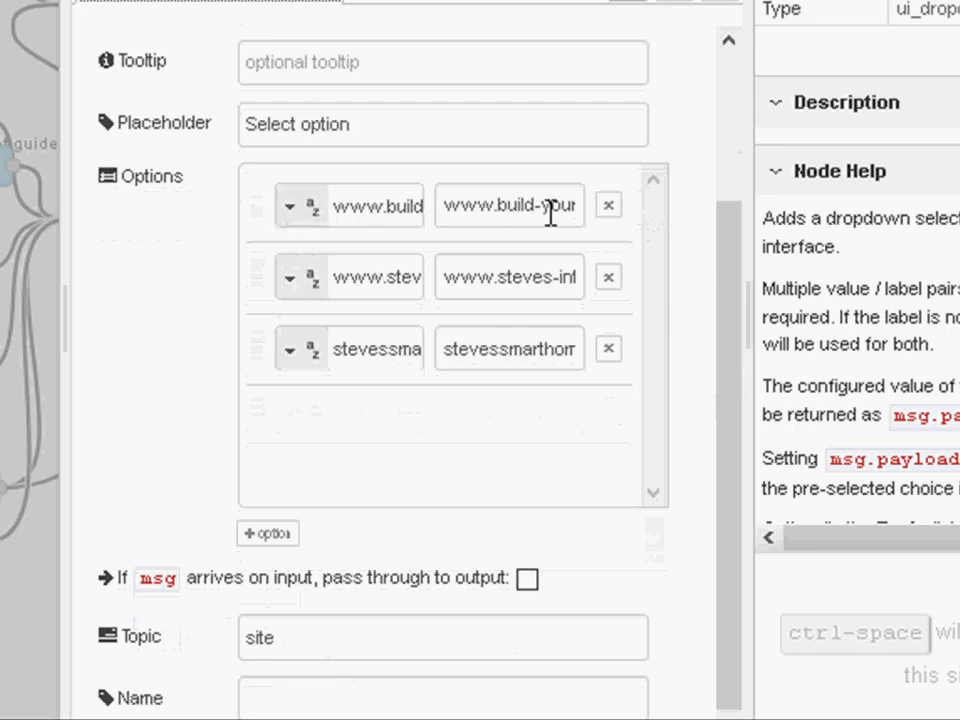
pyautogui.click(444, 636)
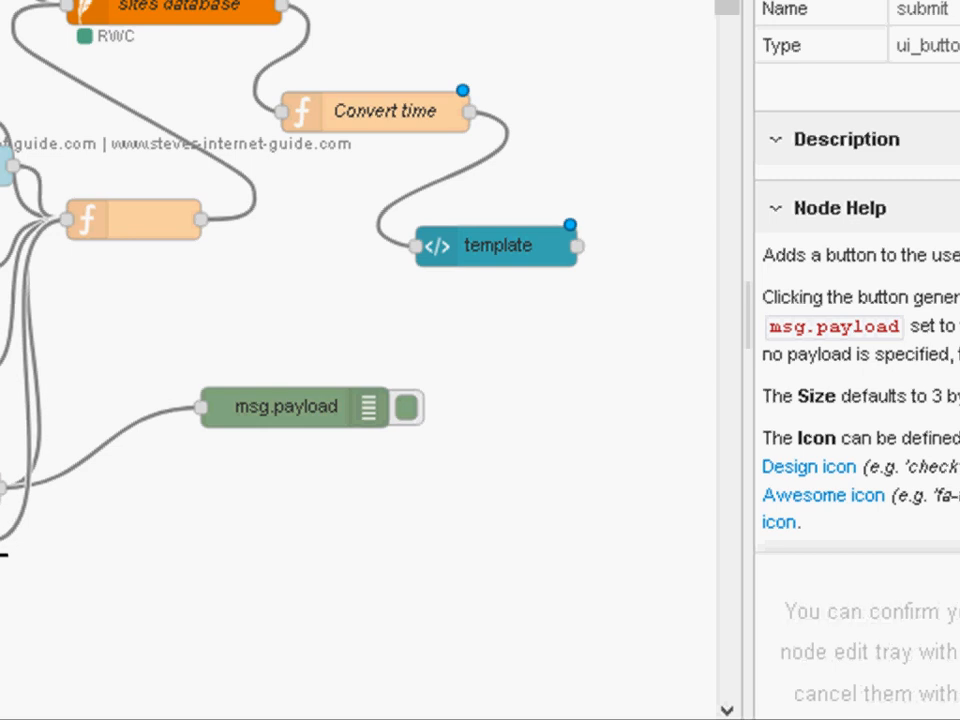
# Bring the query-building function node's code into the enlarged editor.
pyautogui.click(136, 220)
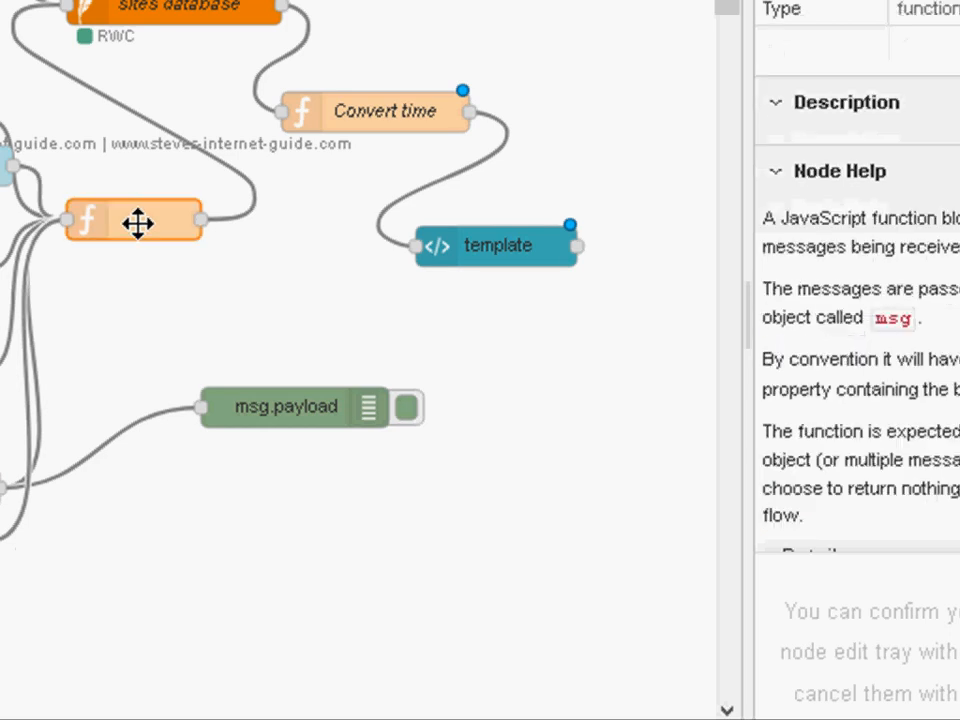
pyautogui.doubleClick(136, 220)
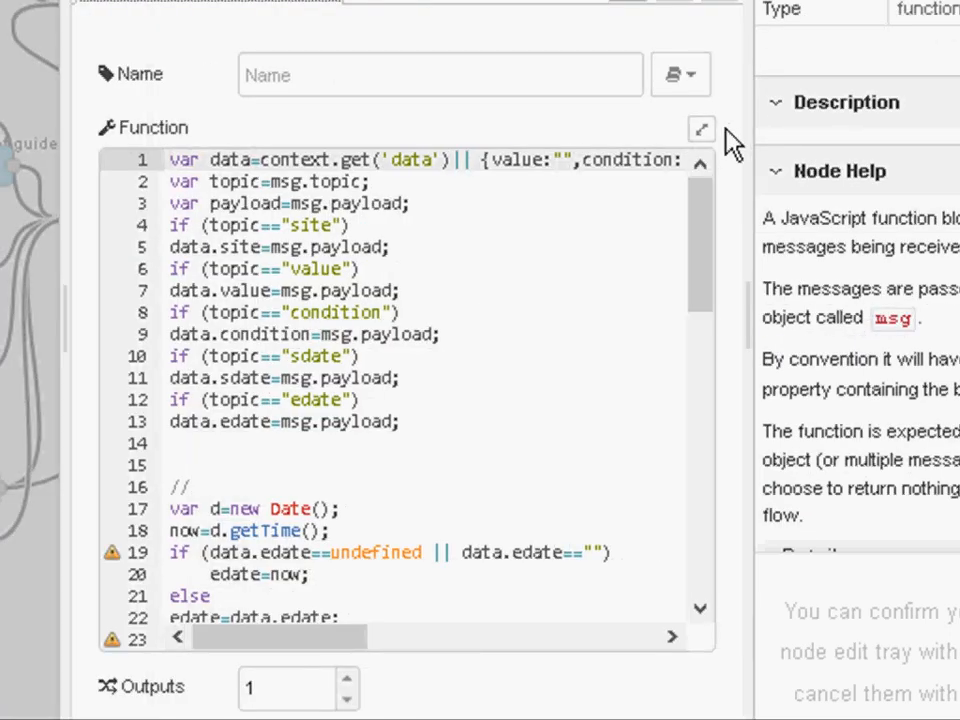
pyautogui.click(700, 128)
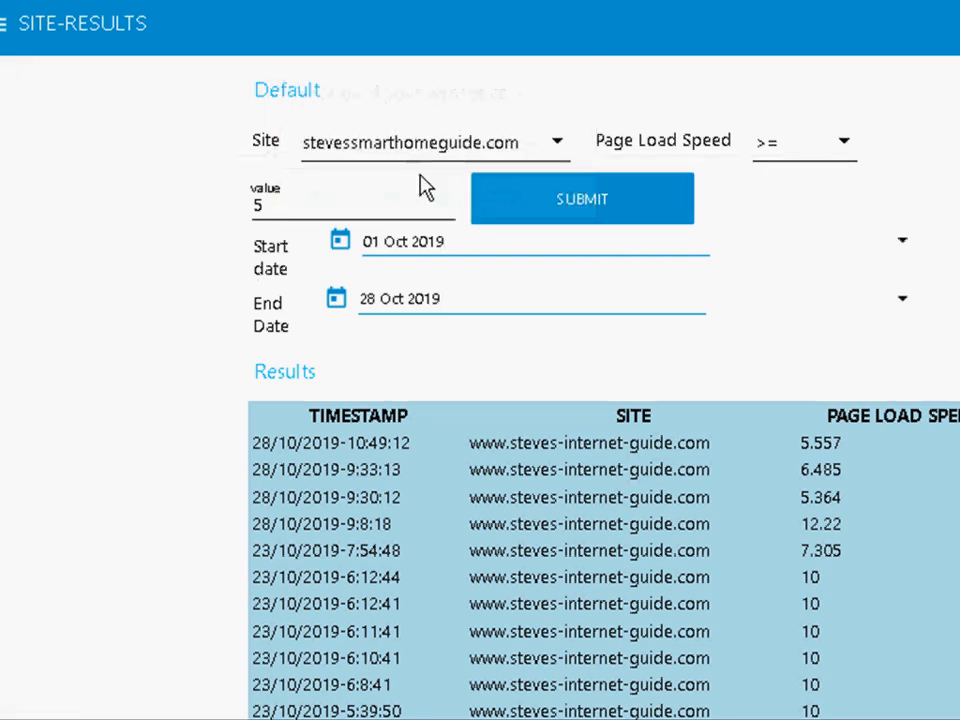
pyautogui.click(804, 140)
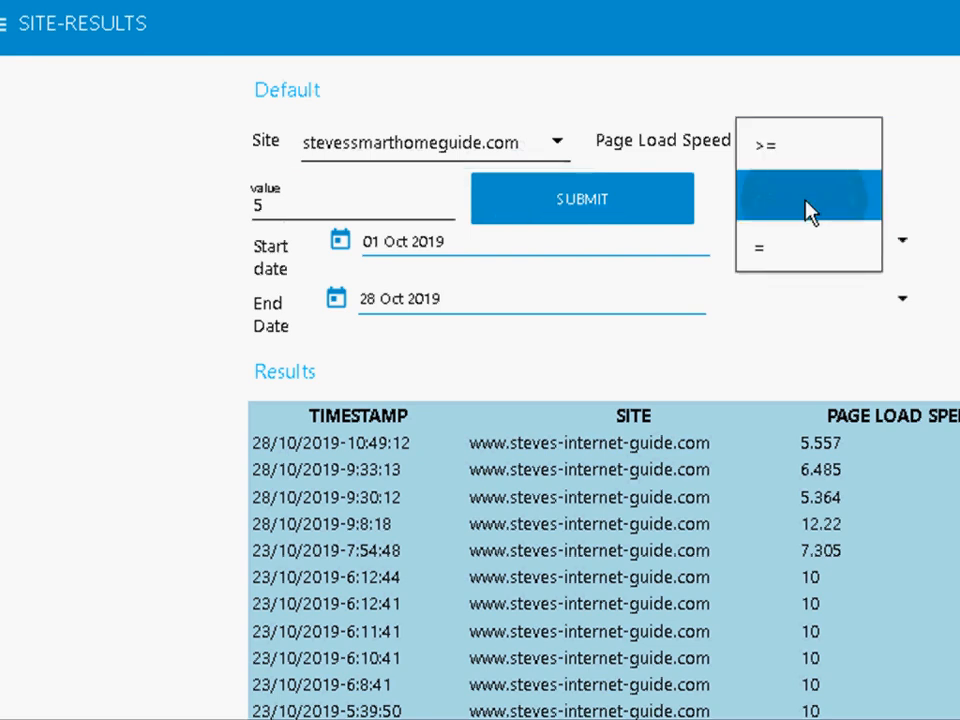
pyautogui.click(808, 196)
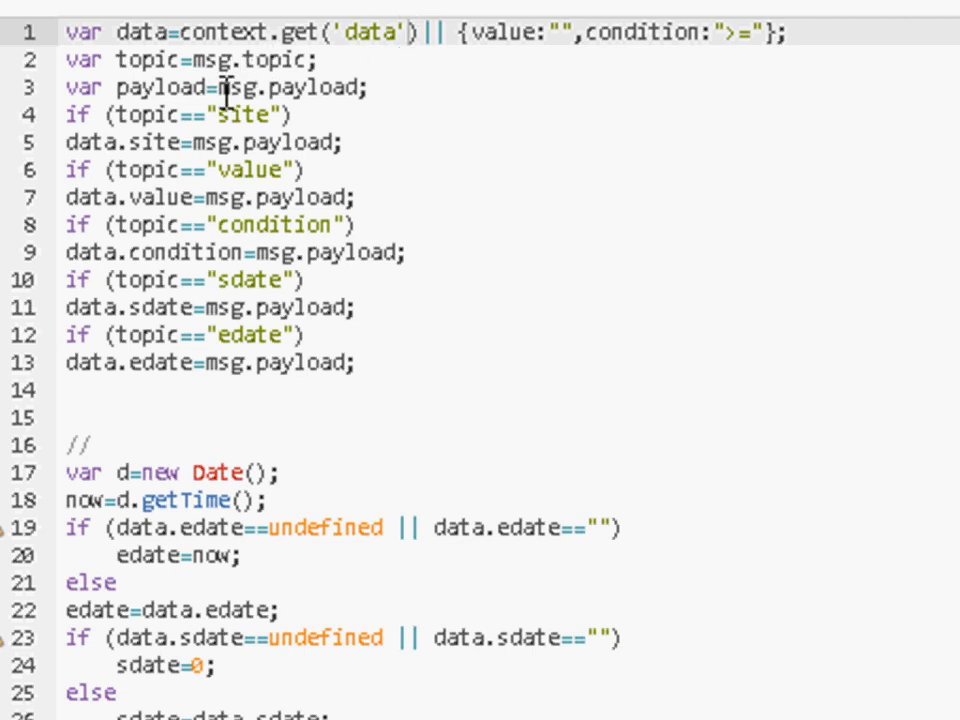
pyautogui.moveTo(322, 112)
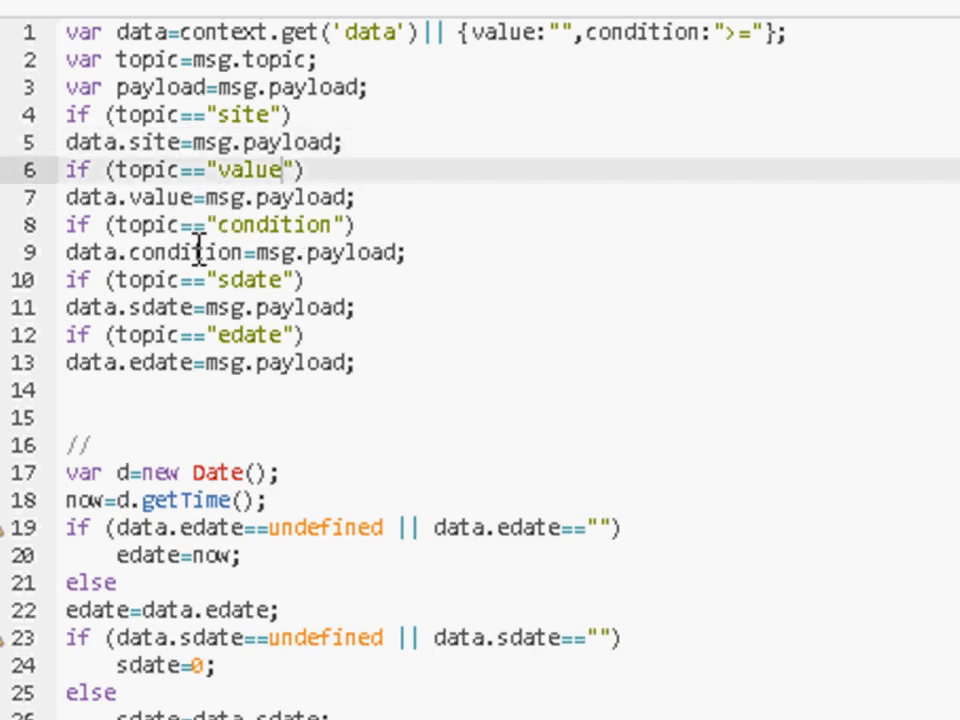
# Scroll the function code down to the submit section, then return to the dashboard form.
pyautogui.scroll(-3)
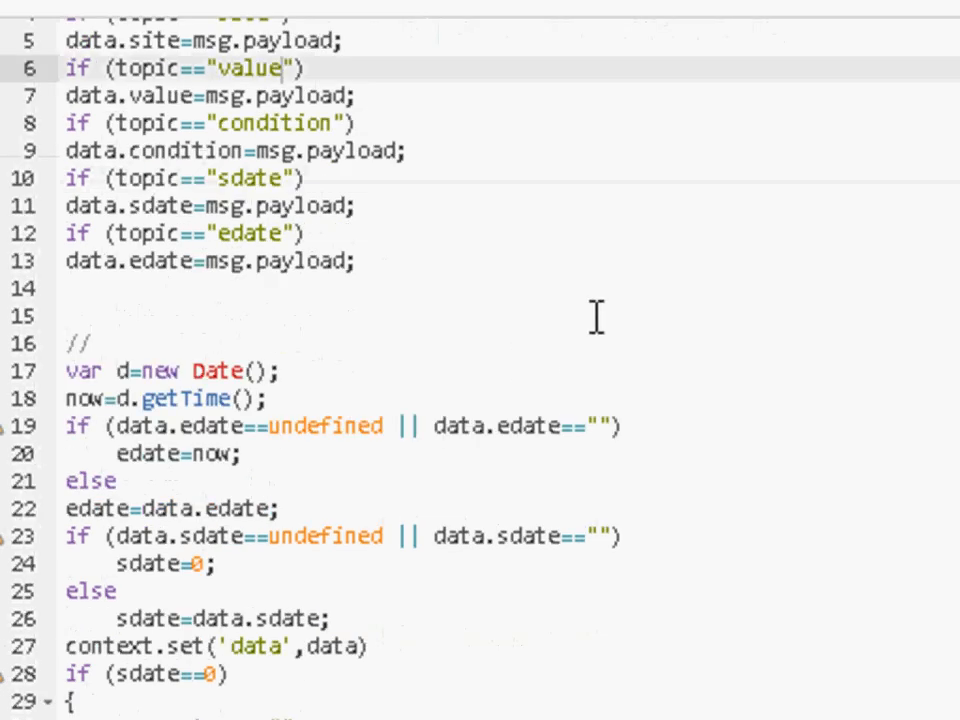
pyautogui.scroll(-3)
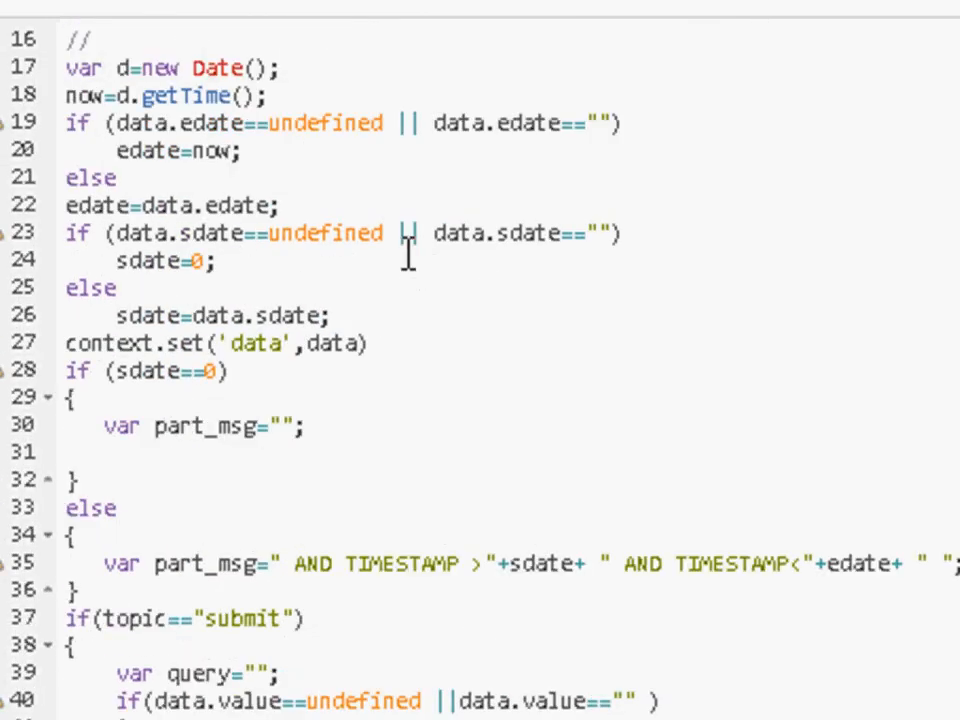
pyautogui.moveTo(376, 140)
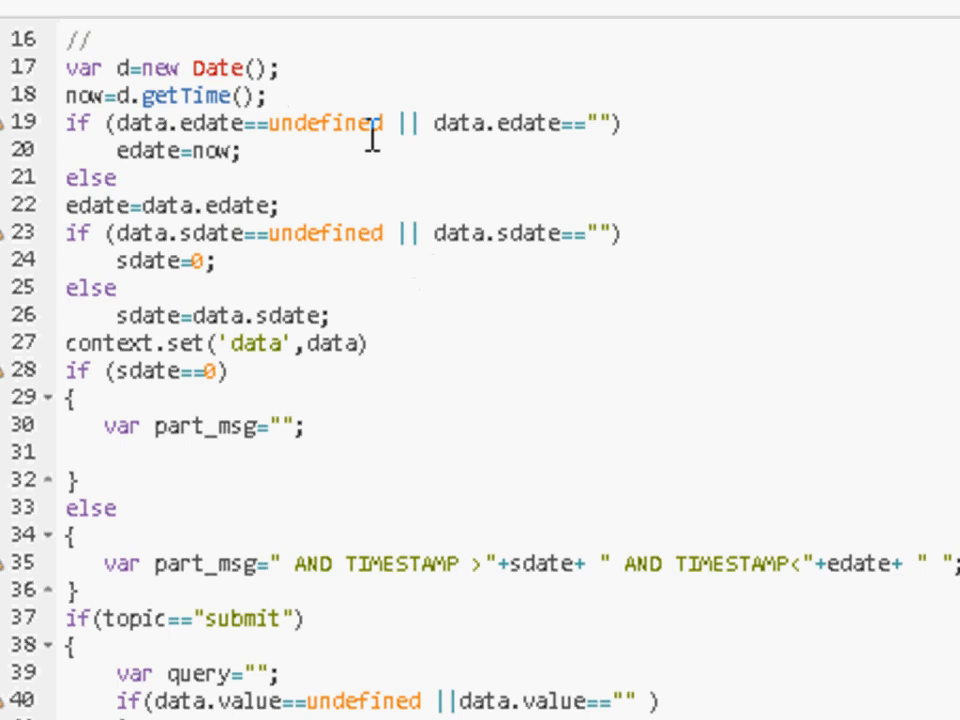
pyautogui.moveTo(276, 160)
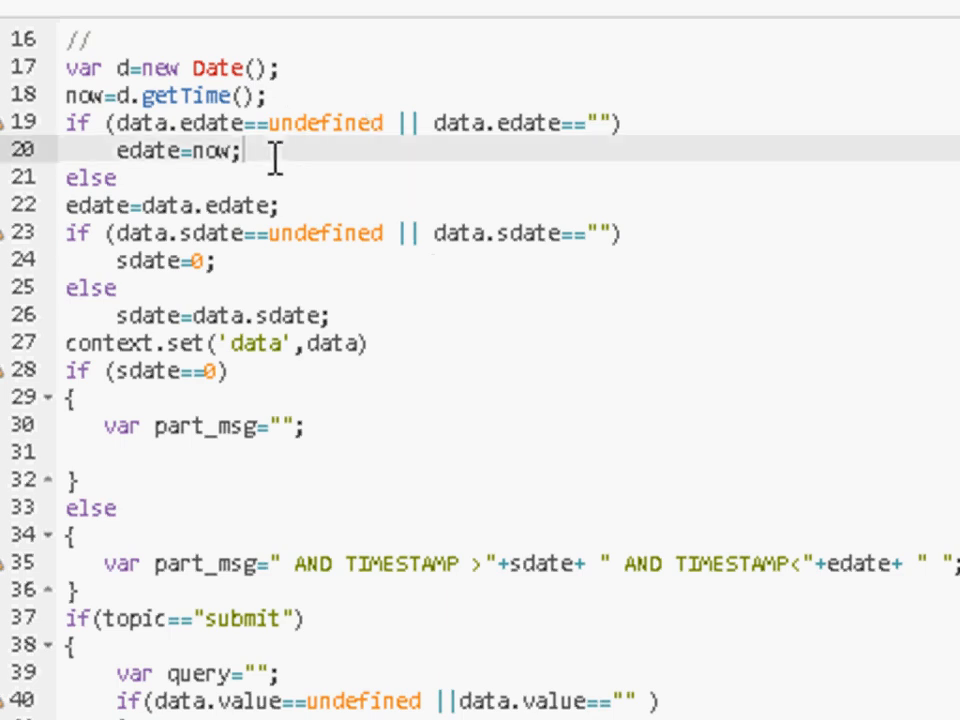
pyautogui.scroll(-3)
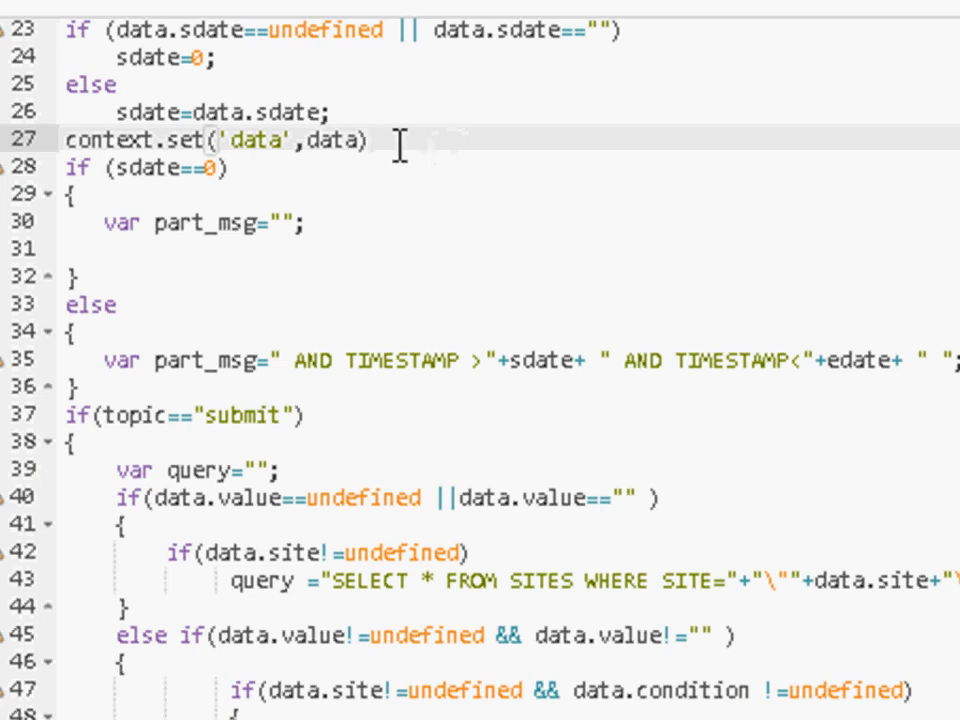
pyautogui.moveTo(516, 158)
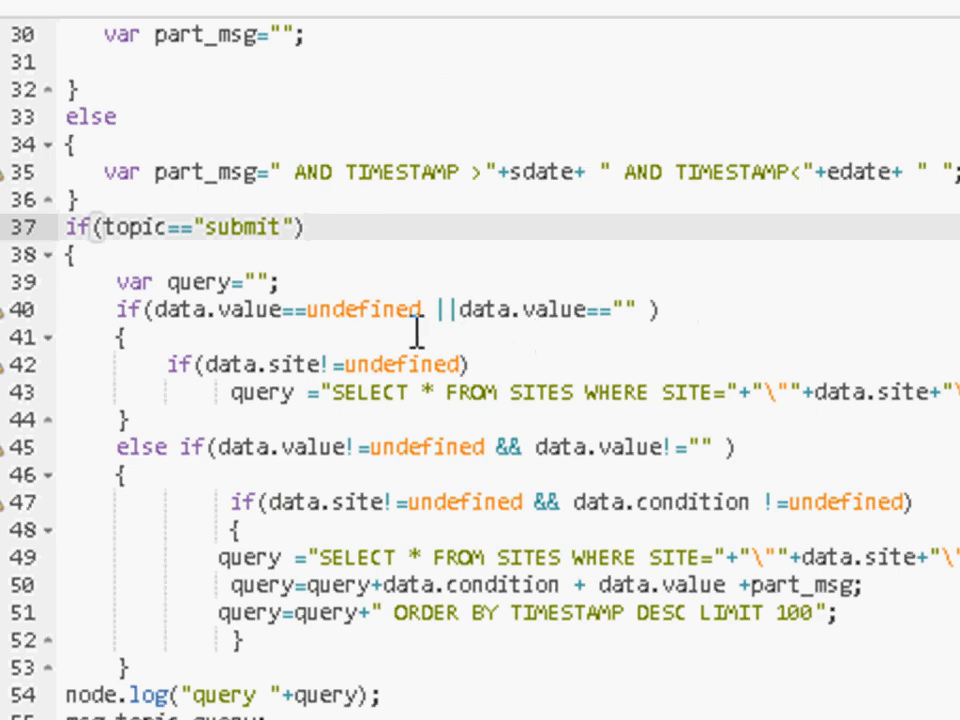
pyautogui.click(664, 310)
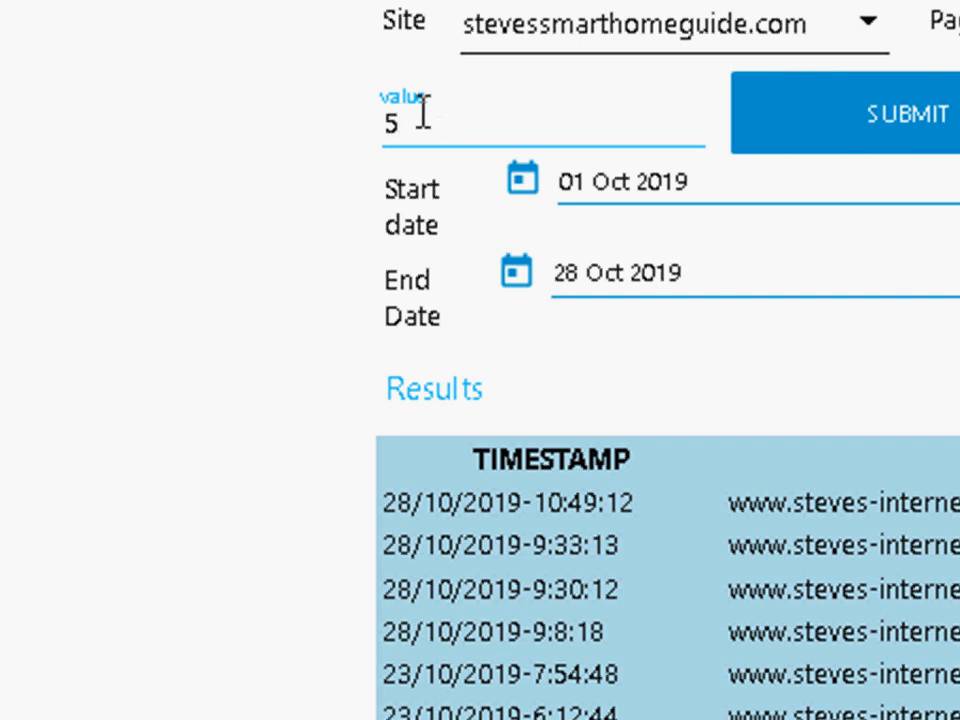
# Clear the value 5 from the dashboard form's value field.
pyautogui.doubleClick(388, 124)
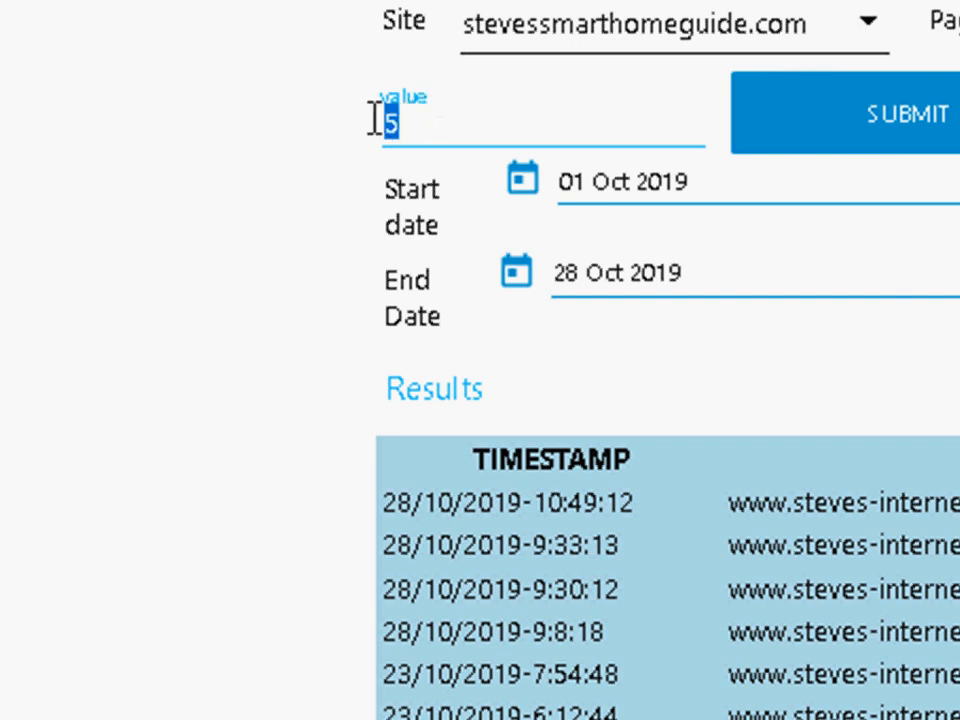
pyautogui.press('Backspace')
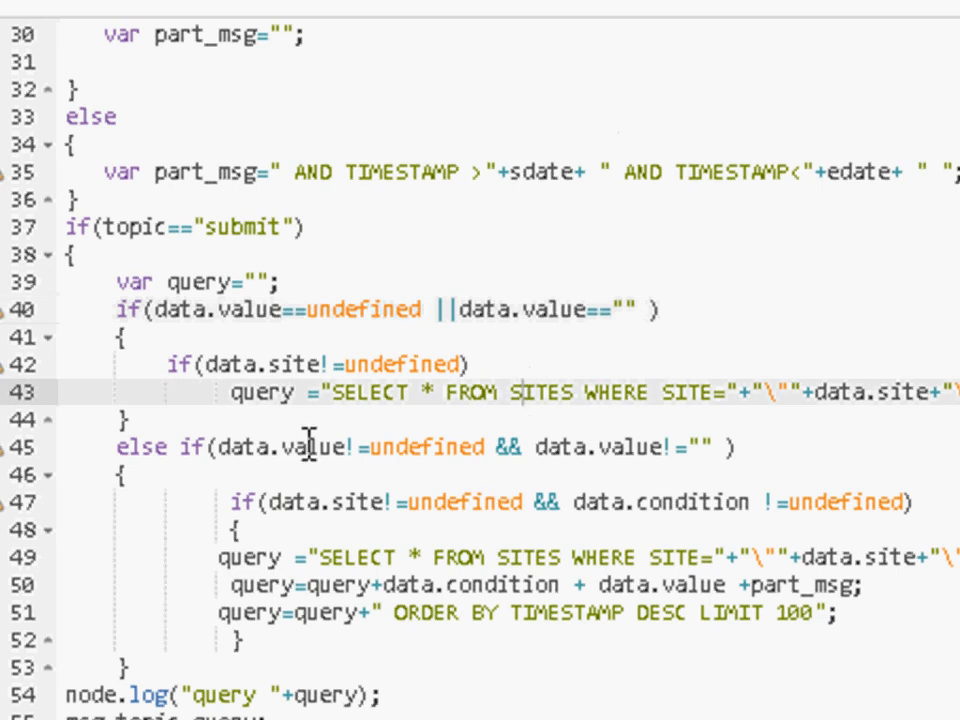
pyautogui.moveTo(448, 418)
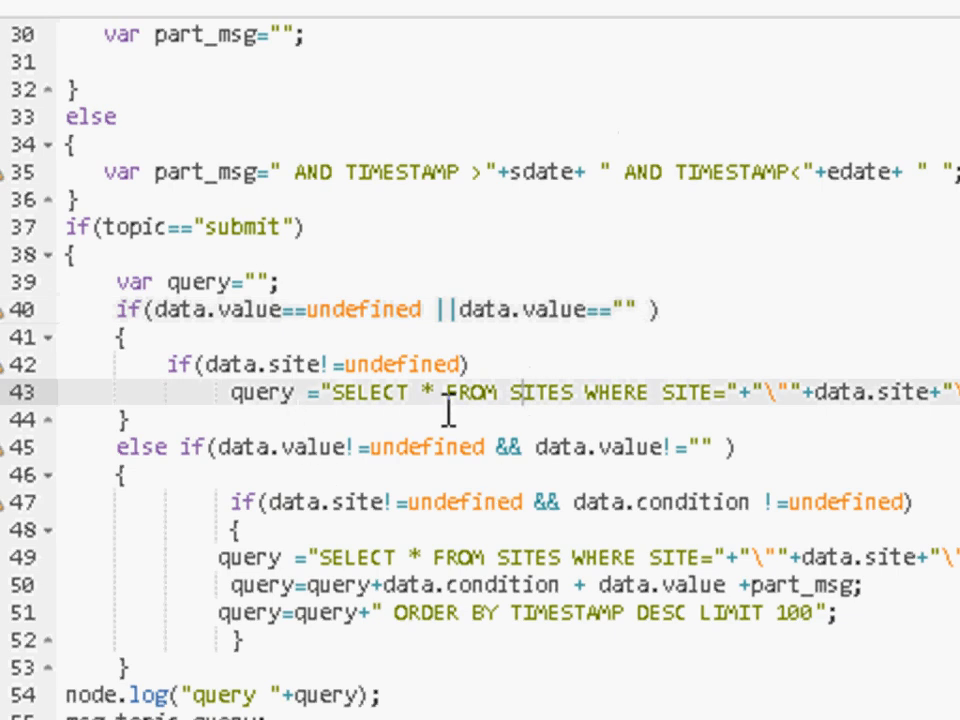
pyautogui.moveTo(844, 414)
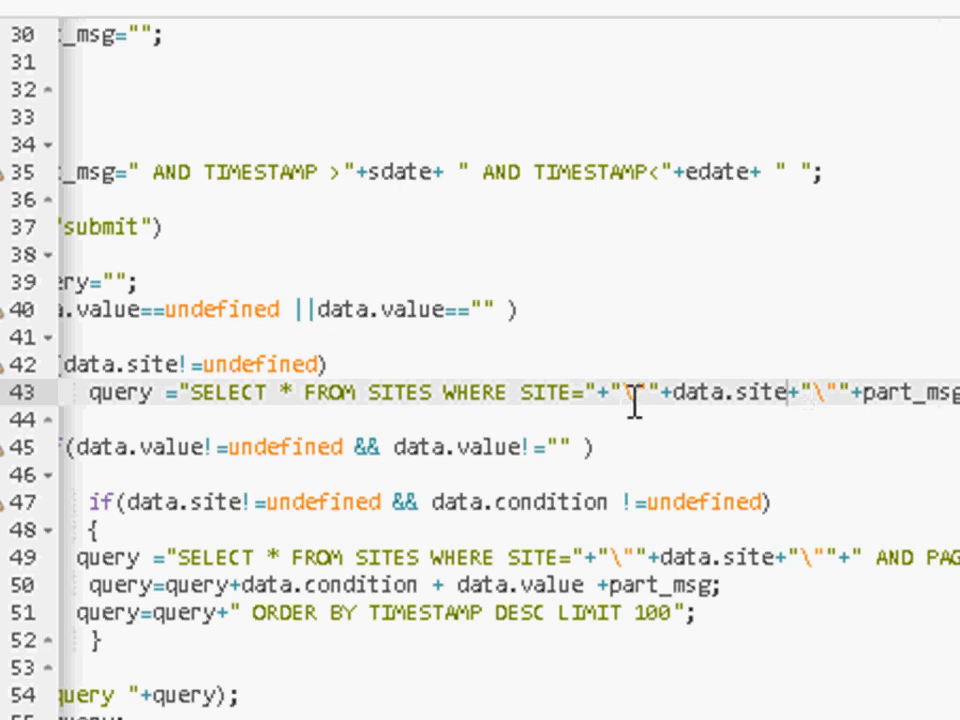
pyautogui.moveTo(856, 392)
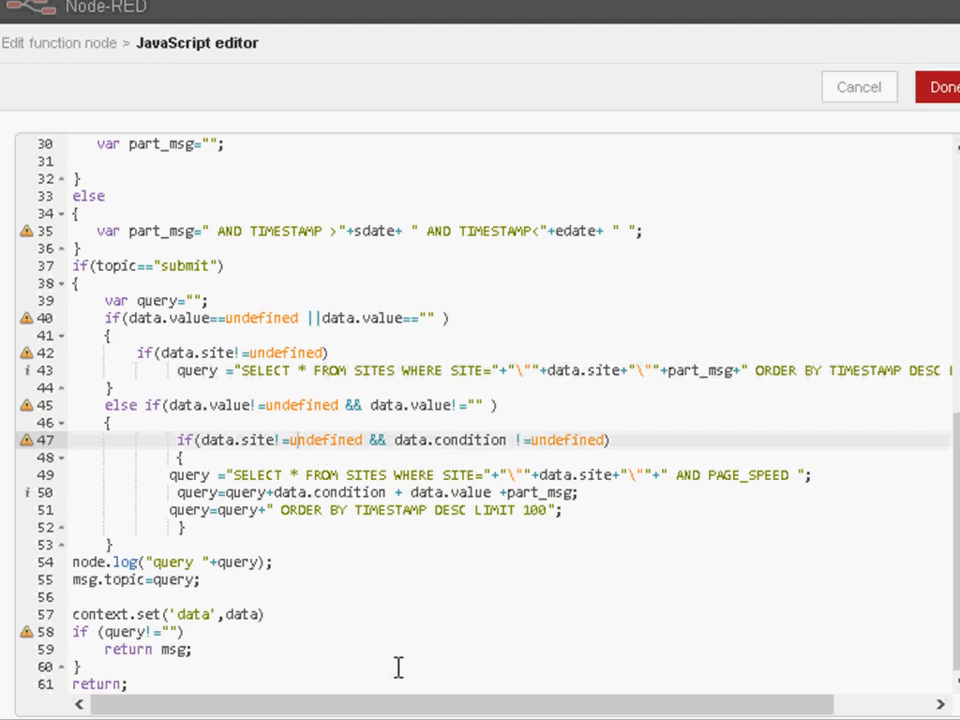
pyautogui.moveTo(356, 504)
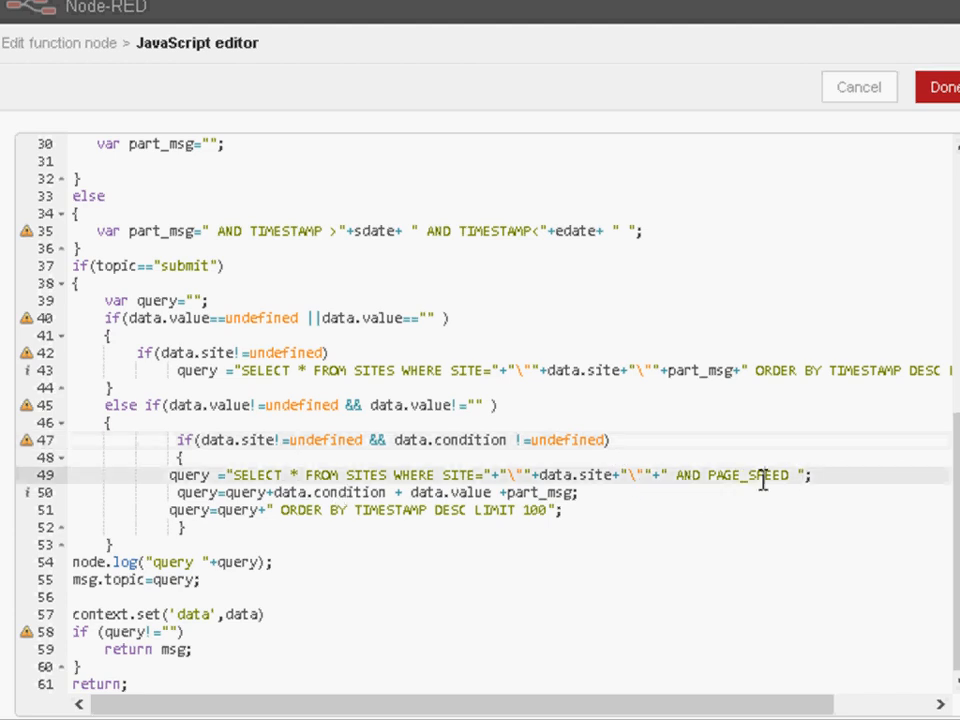
pyautogui.moveTo(486, 492)
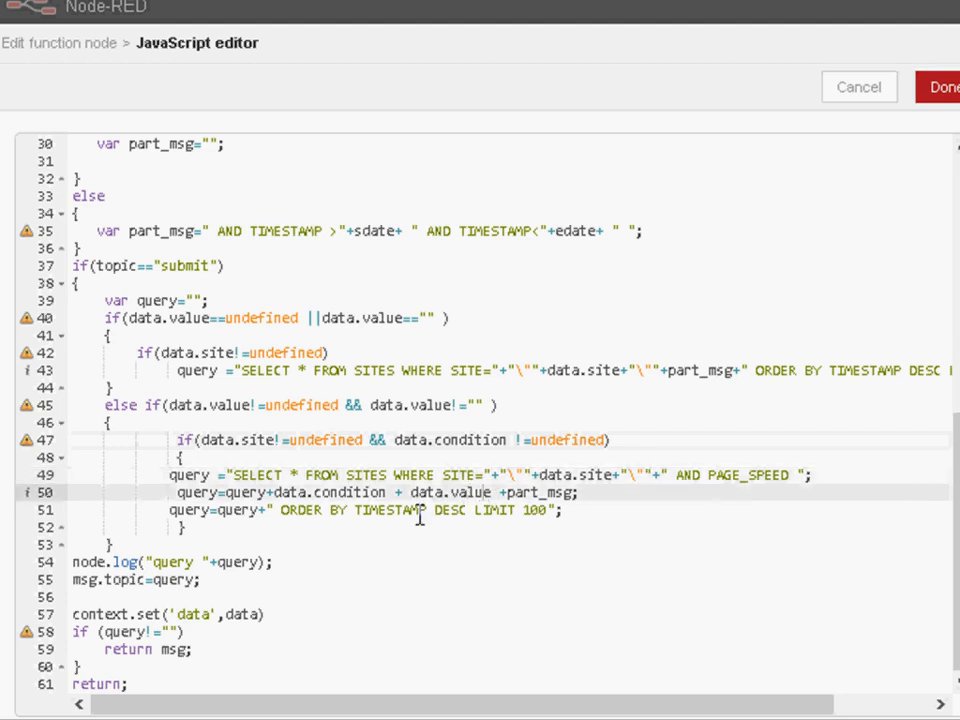
pyautogui.moveTo(380, 516)
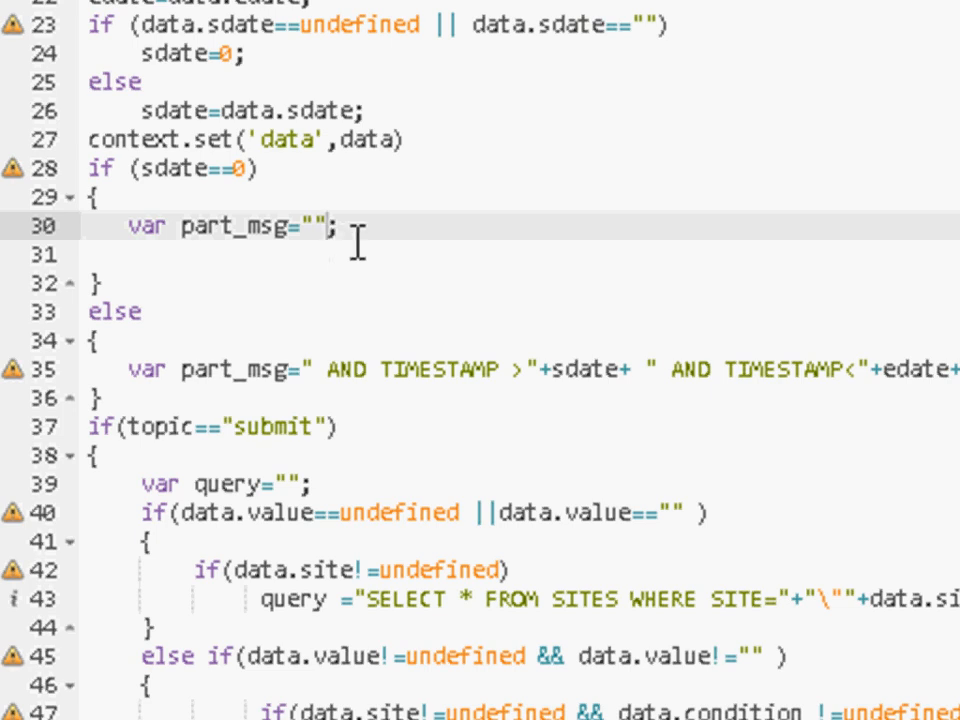
pyautogui.click(150, 256)
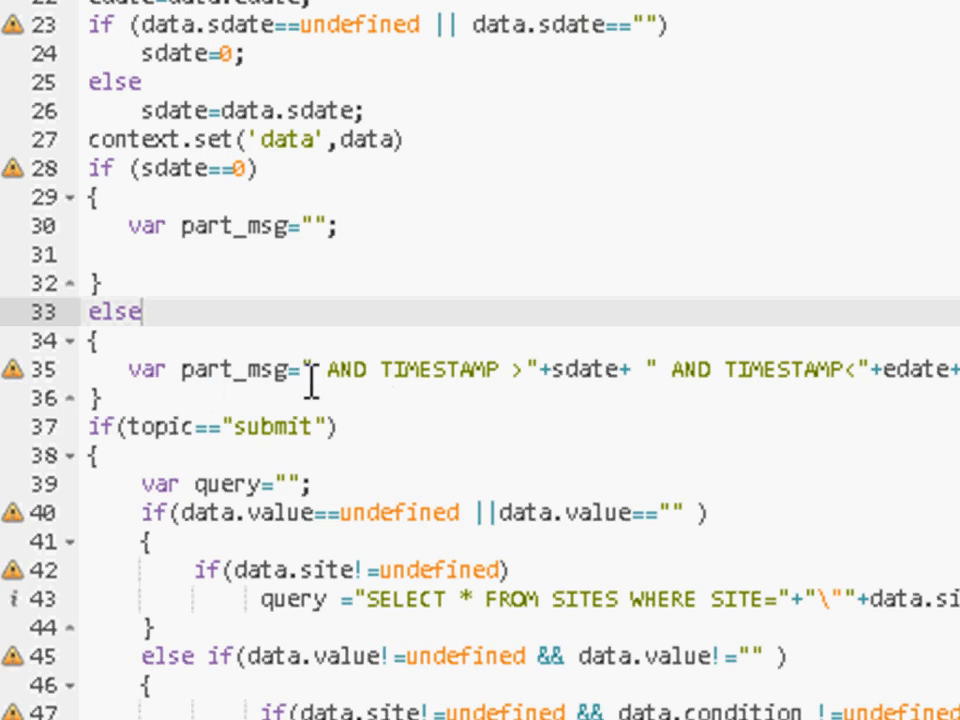
pyautogui.moveTo(516, 388)
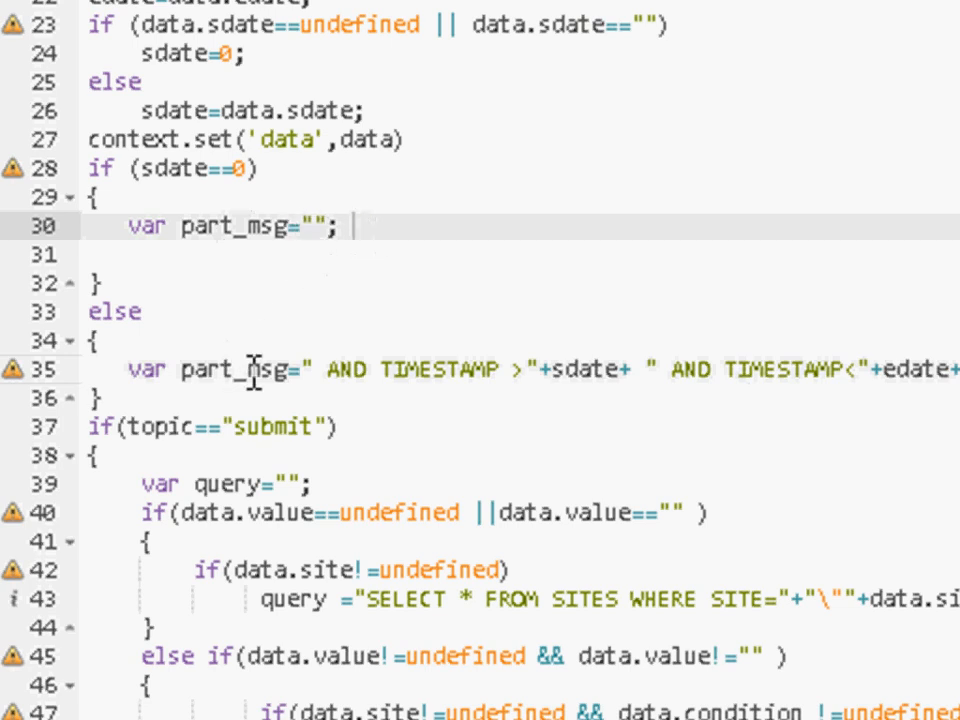
pyautogui.scroll(-3)
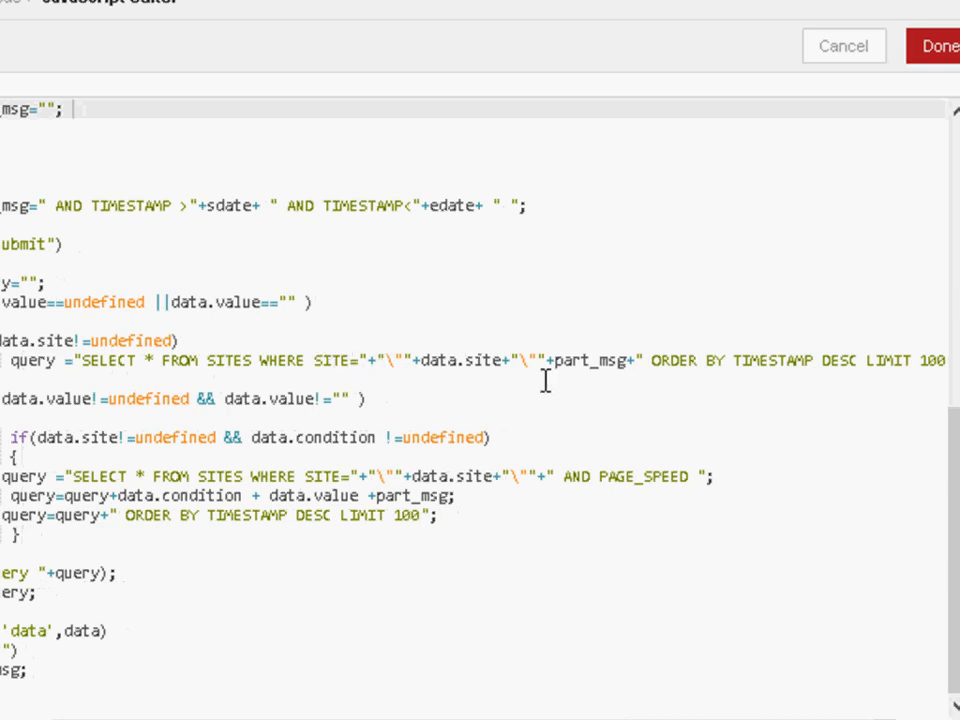
pyautogui.moveTo(580, 376)
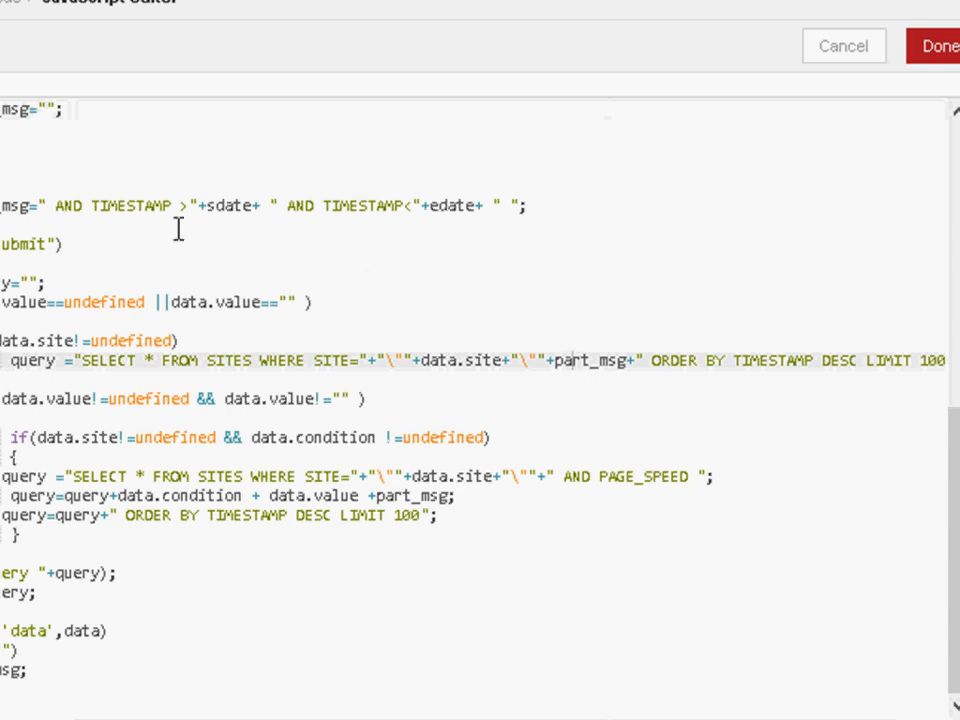
pyautogui.moveTo(110, 220)
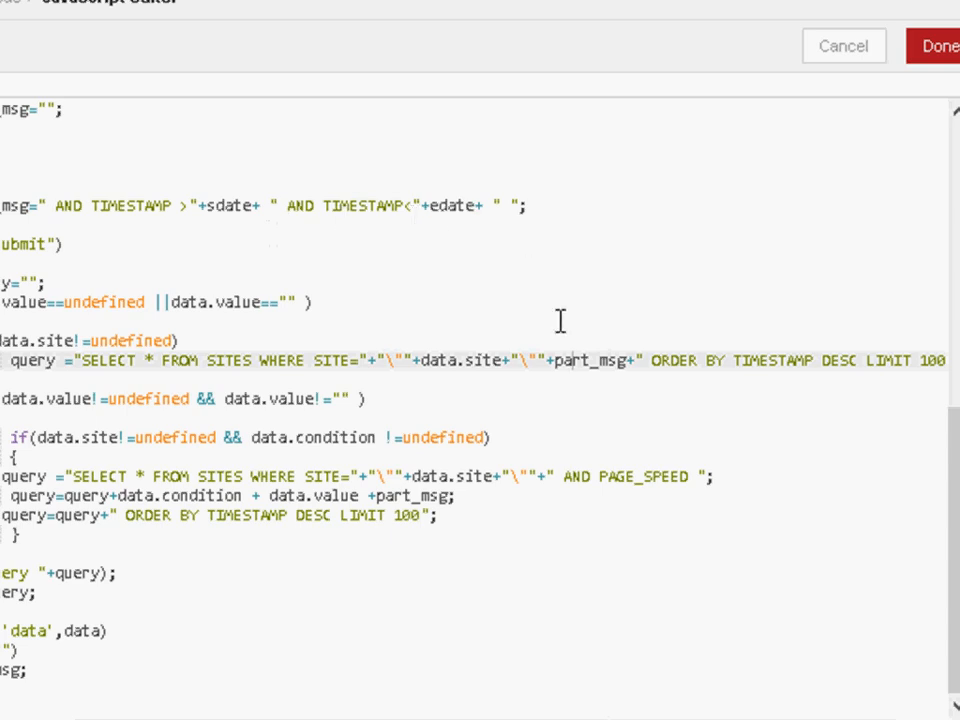
pyautogui.moveTo(742, 372)
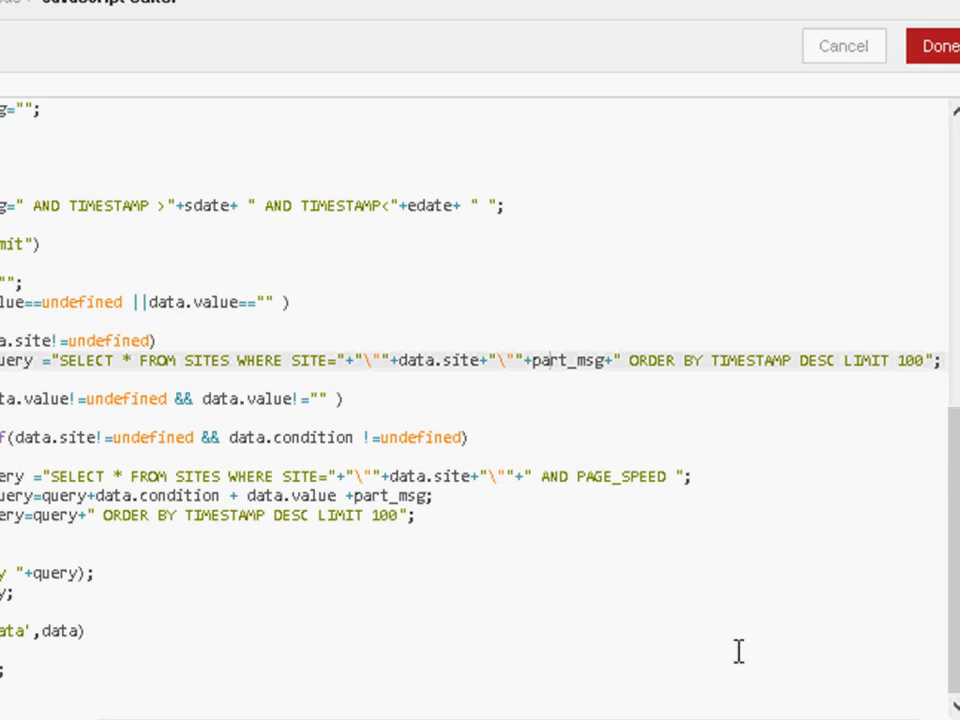
pyautogui.hscroll(-3)
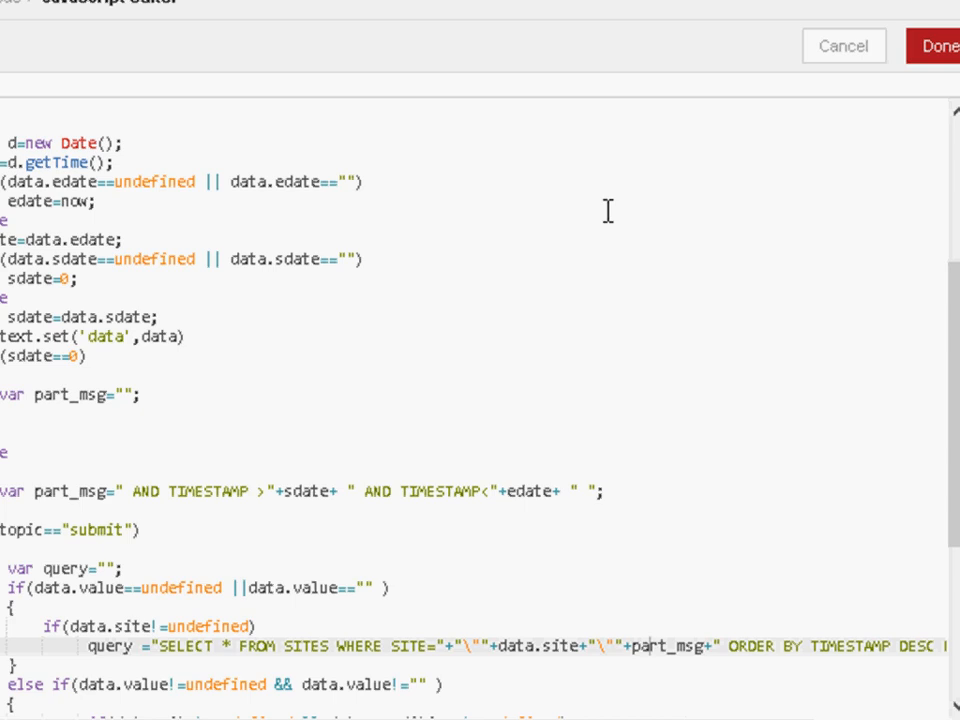
pyautogui.scroll(-3)
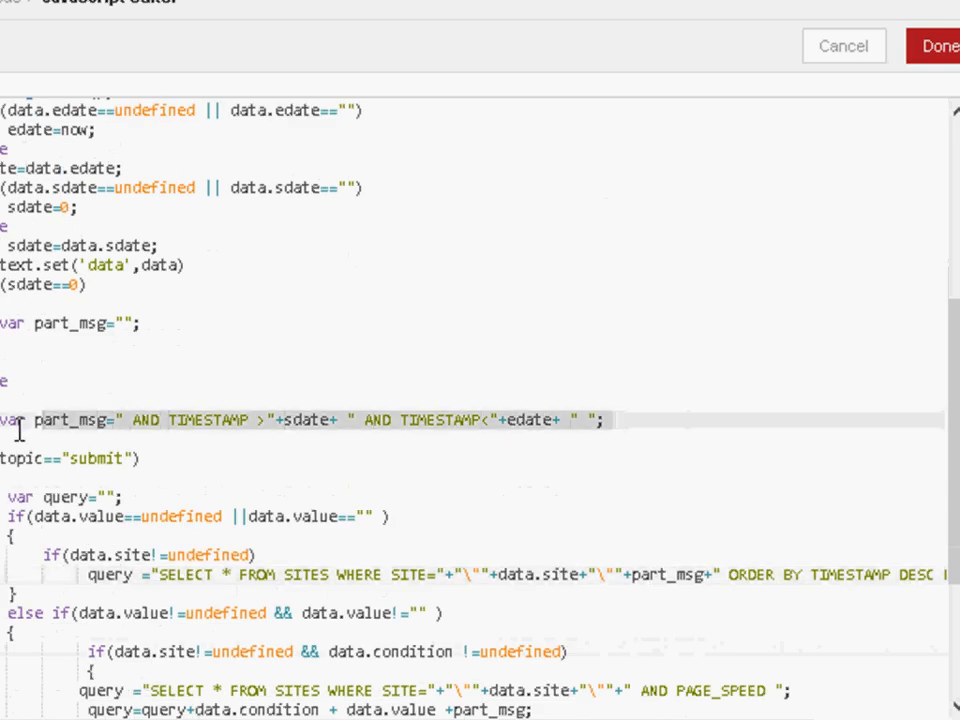
pyautogui.moveTo(816, 410)
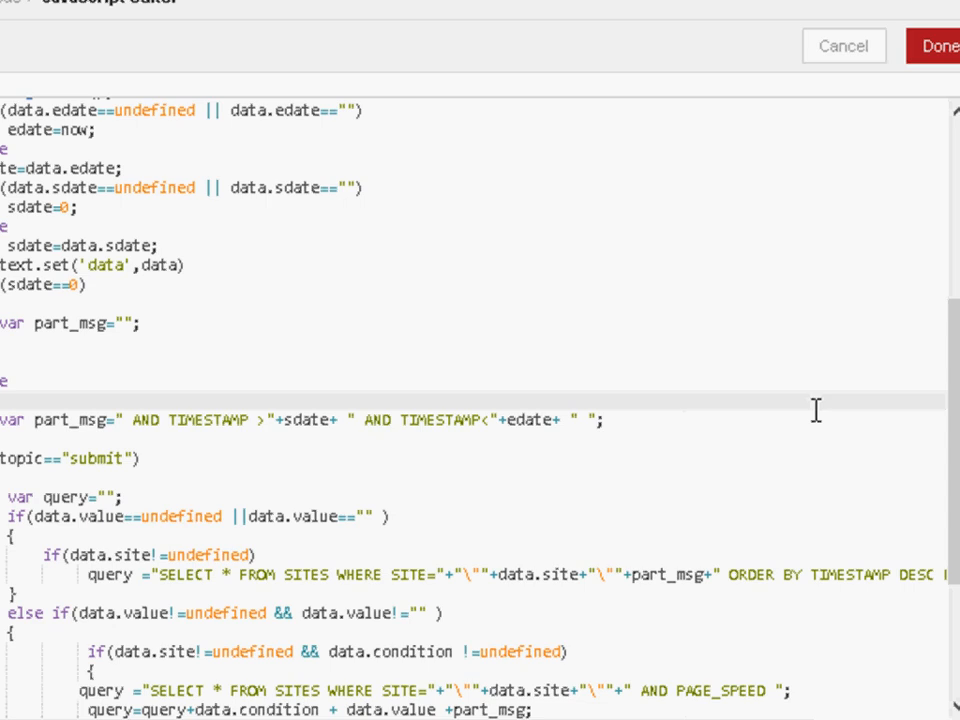
pyautogui.scroll(-3)
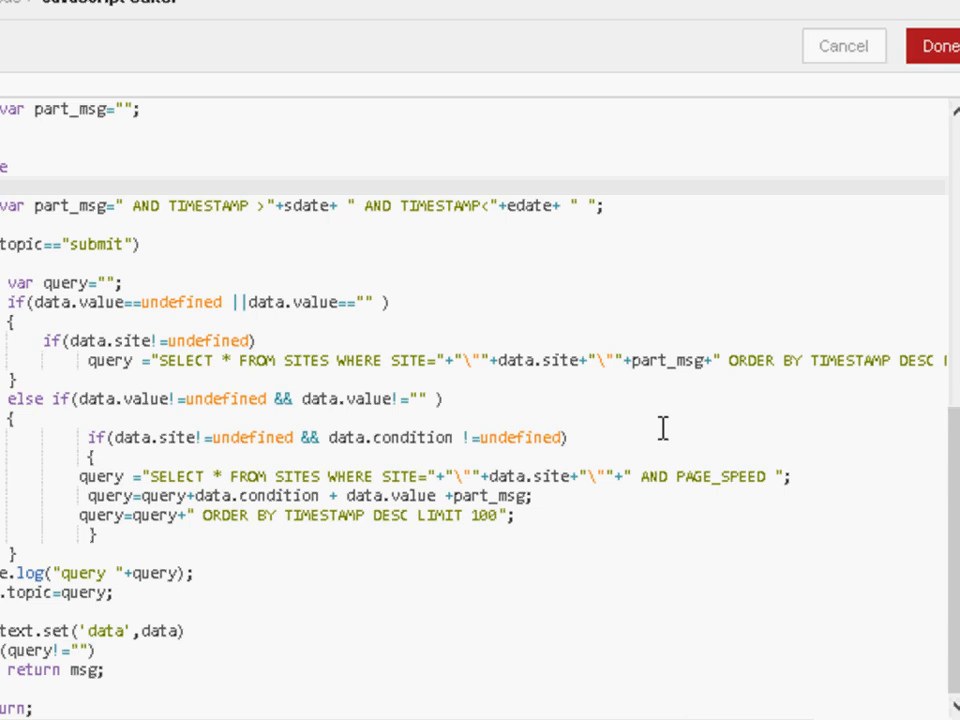
pyautogui.moveTo(618, 388)
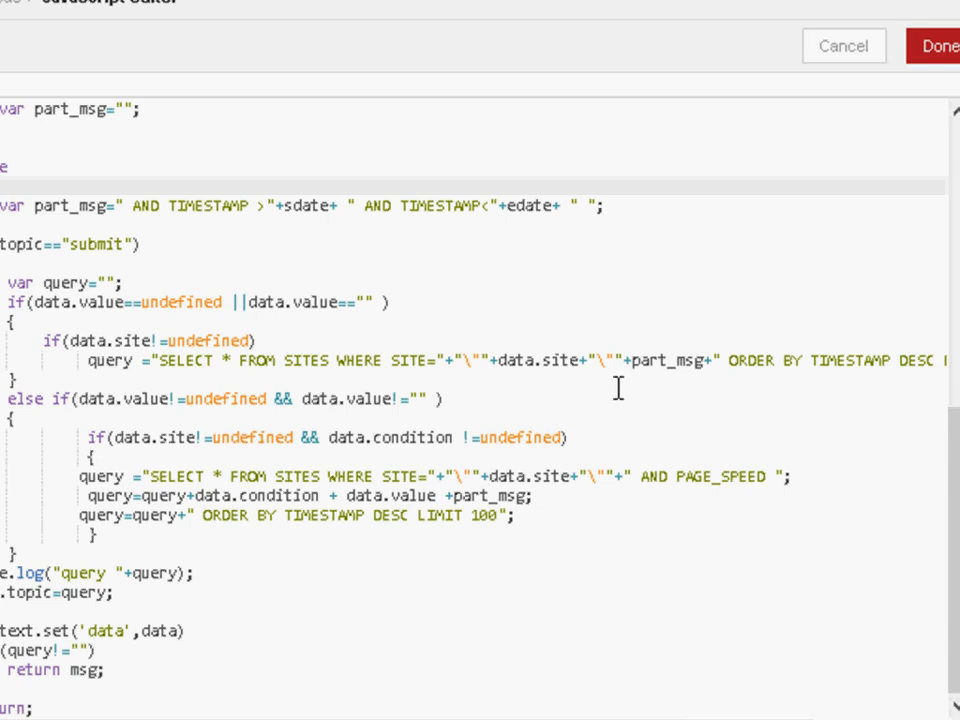
pyautogui.moveTo(506, 222)
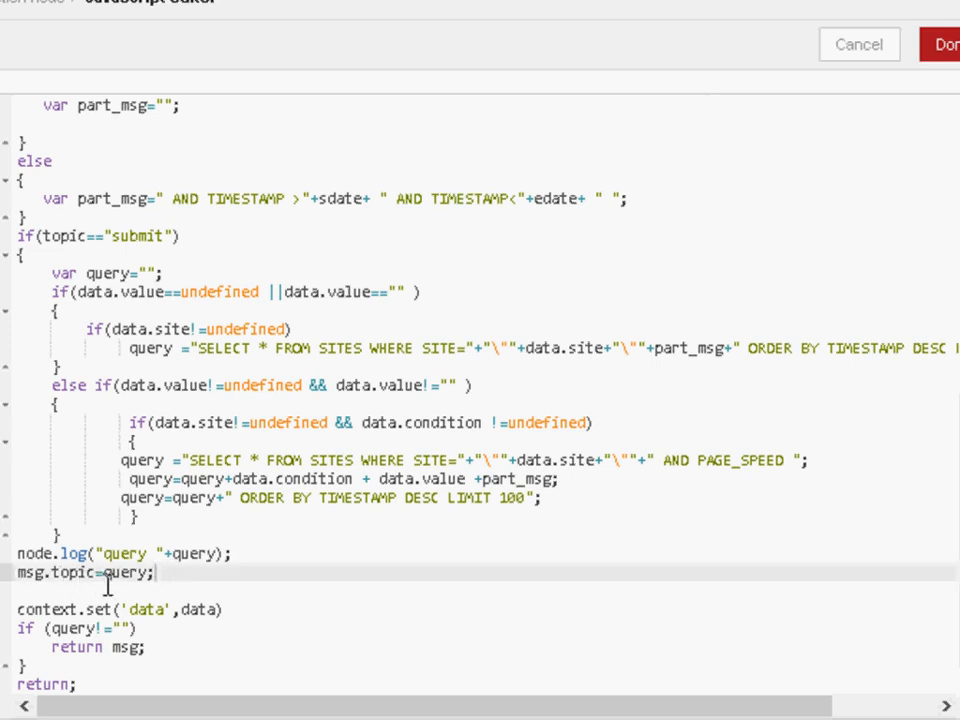
pyautogui.moveTo(130, 678)
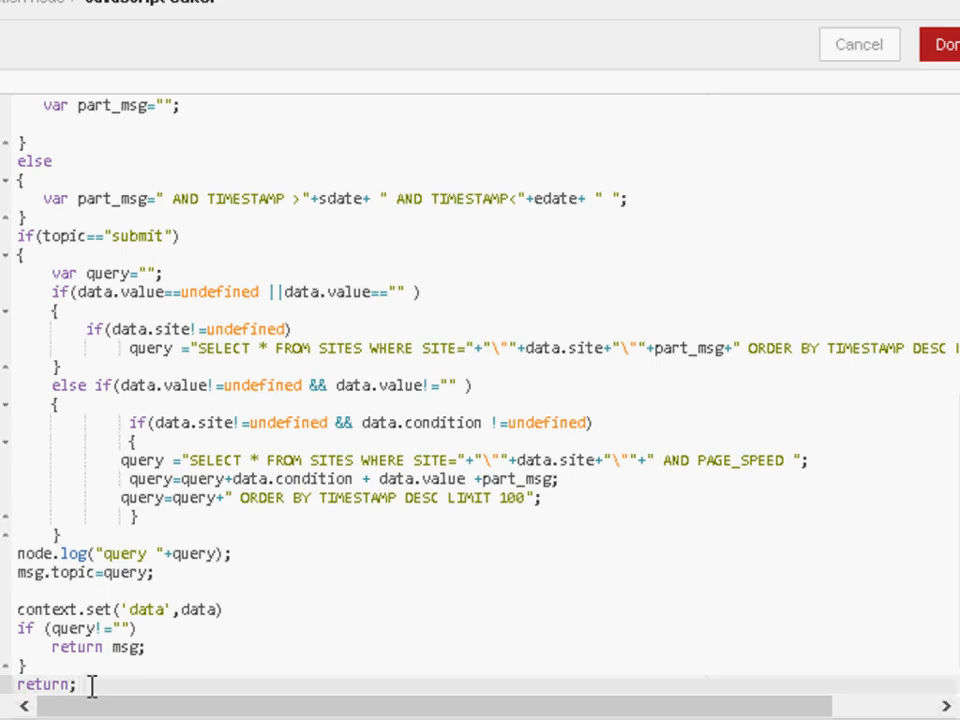
pyautogui.moveTo(156, 648)
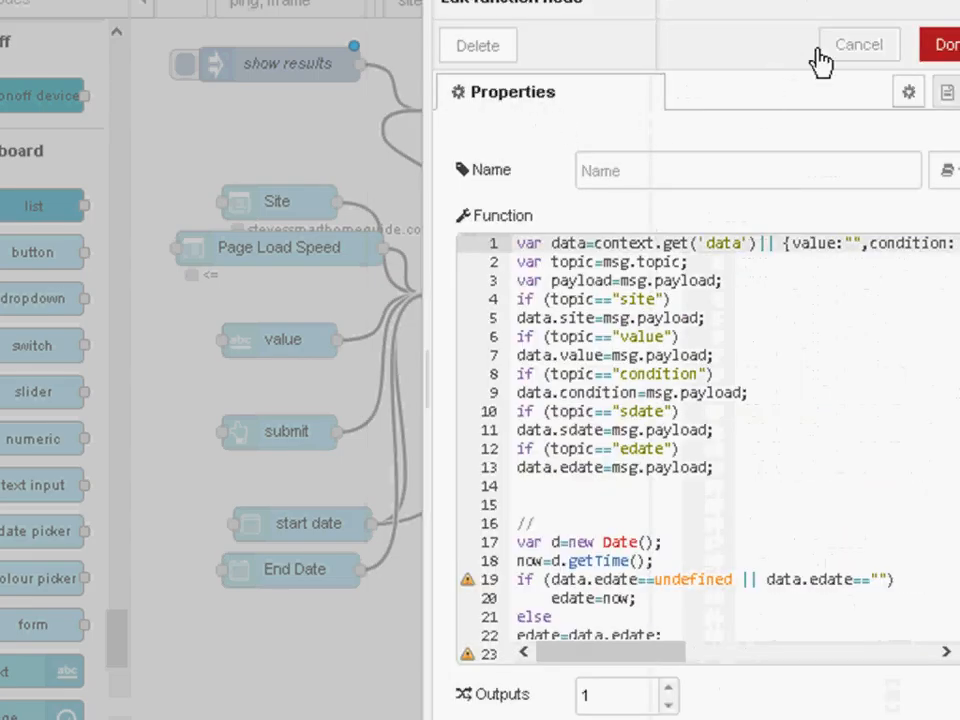
# Cancel the function node edits and bring up the results template node's settings.
pyautogui.click(856, 44)
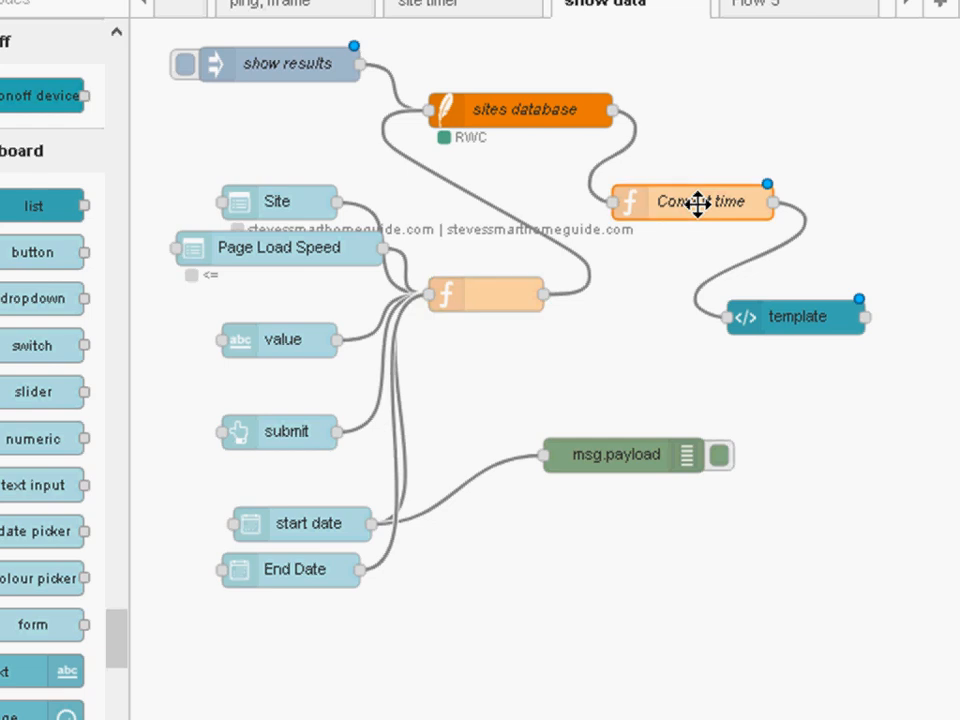
pyautogui.doubleClick(694, 202)
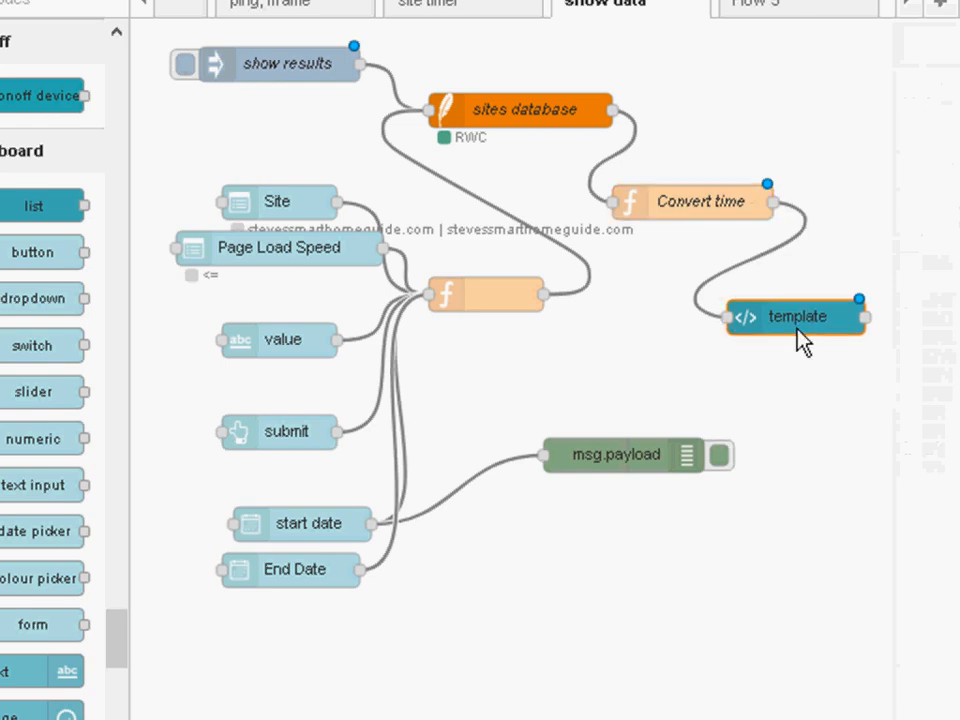
pyautogui.doubleClick(796, 316)
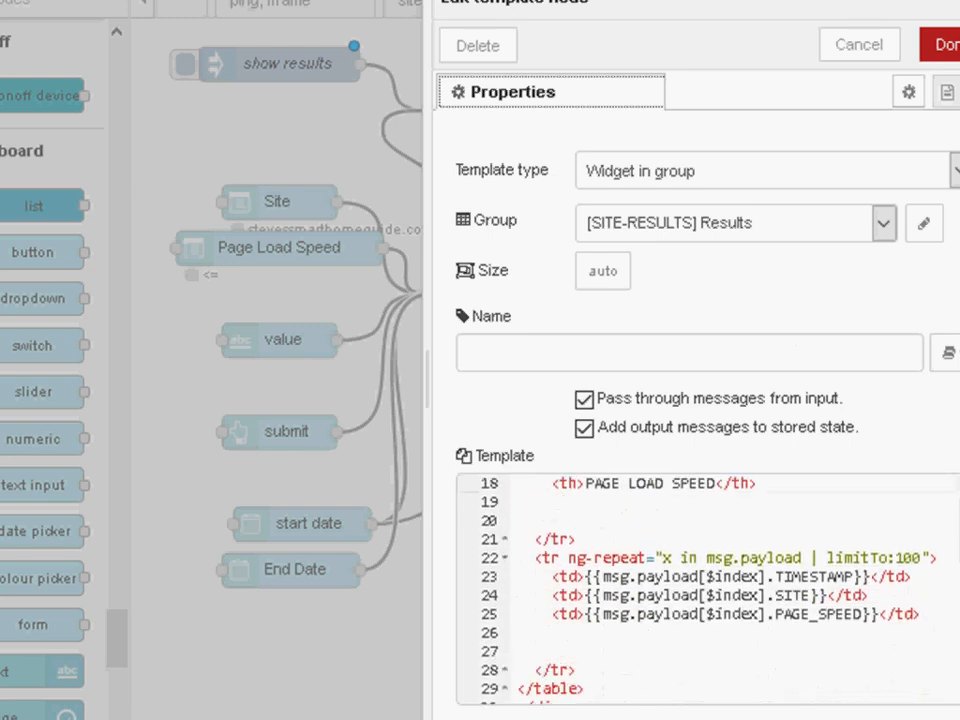
# Scroll the template HTML to the table styling and timestamp, site, speed headers.
pyautogui.scroll(-3)
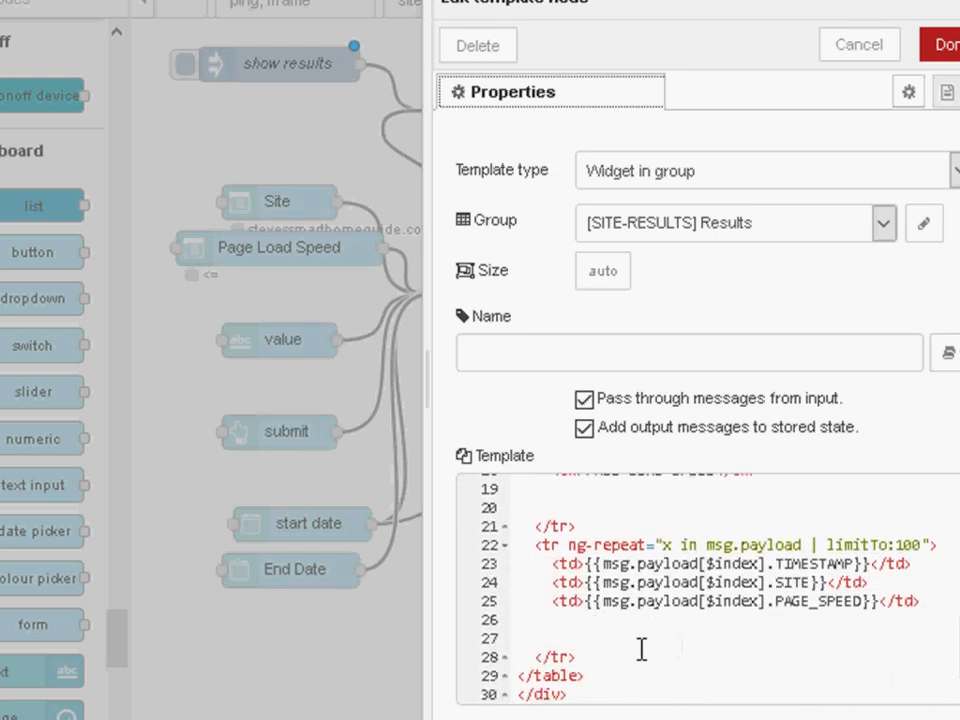
pyautogui.moveTo(728, 656)
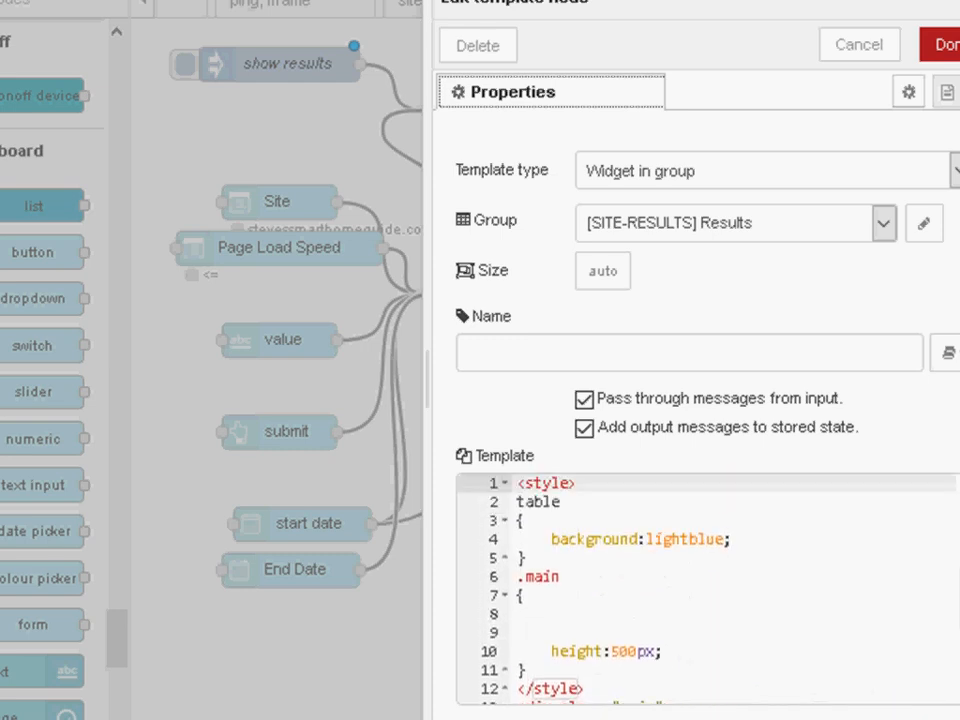
pyautogui.scroll(-3)
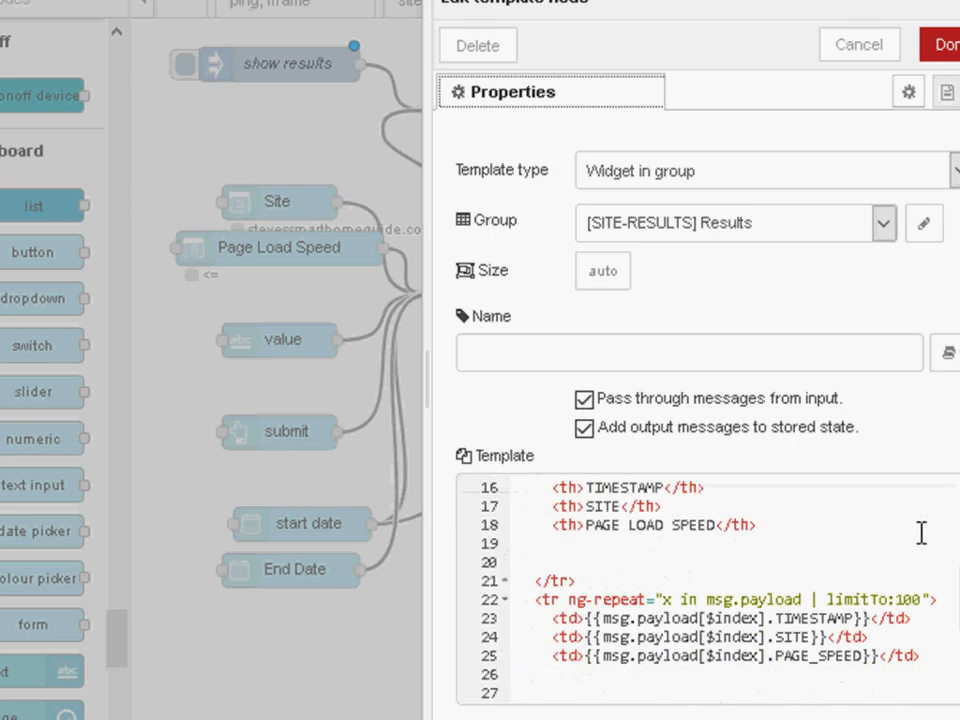